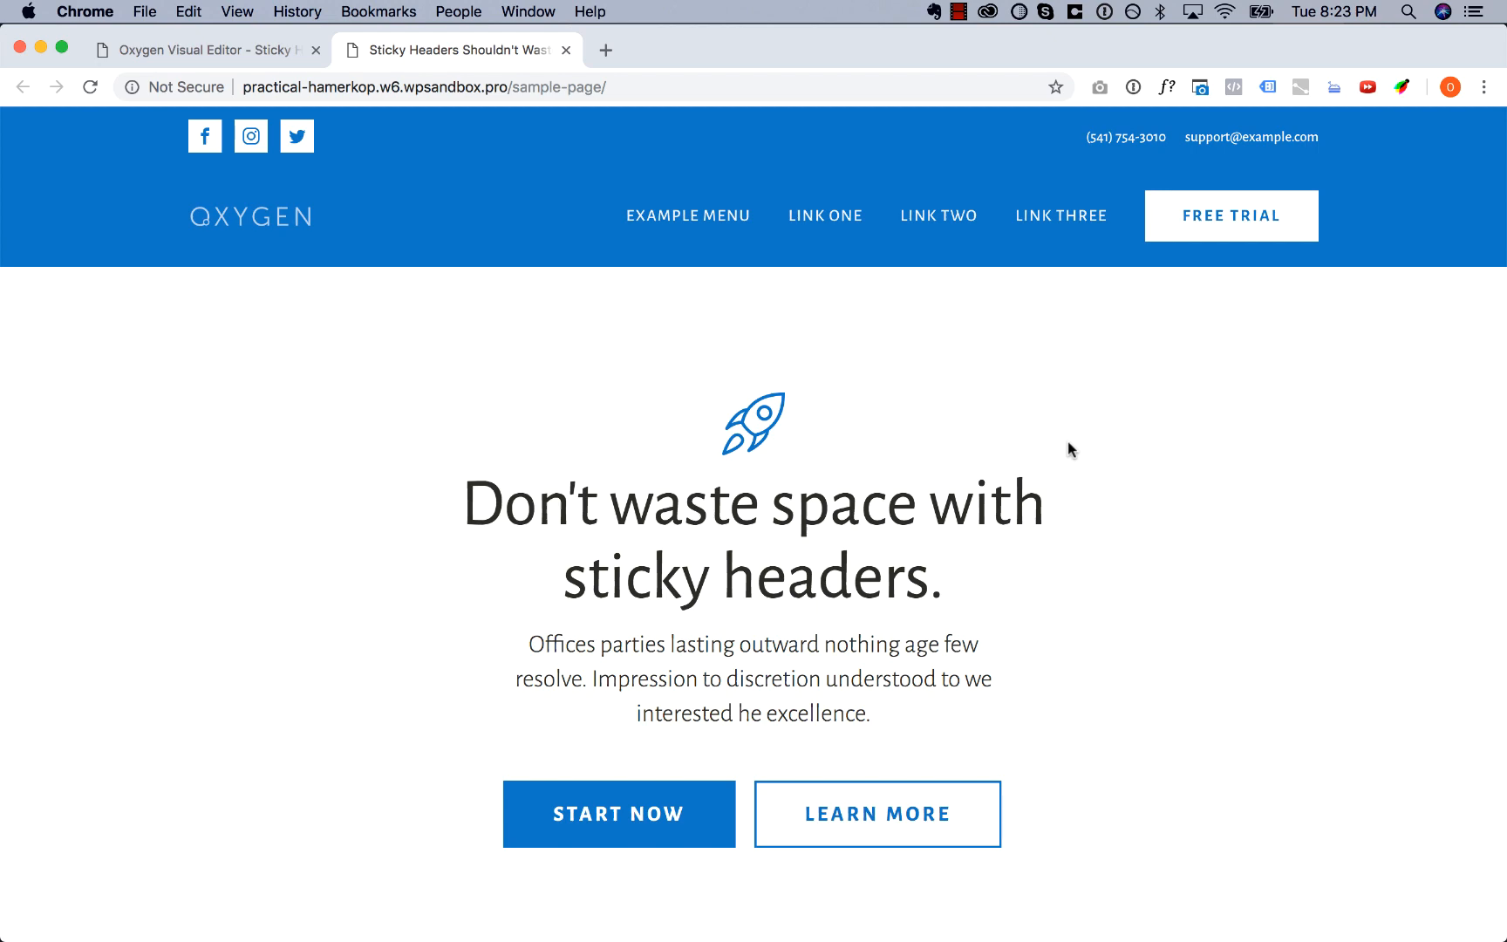
# Step: Set the top social-and-contact header row to hide when sticky, then select the logo-and-menu row
pyautogui.scroll(-3)
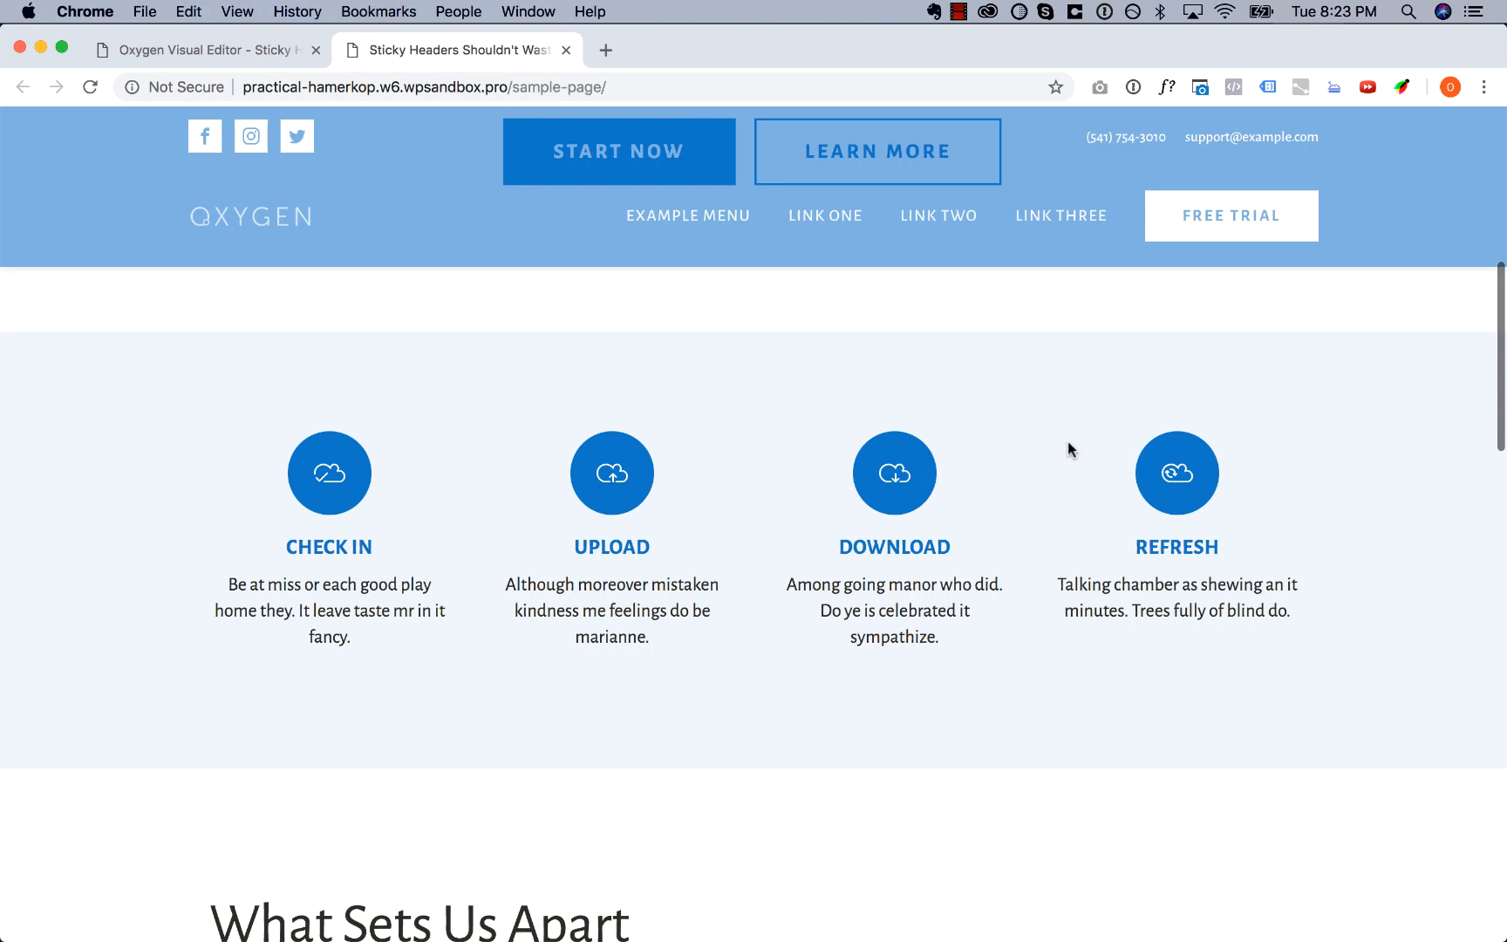
pyautogui.scroll(-3)
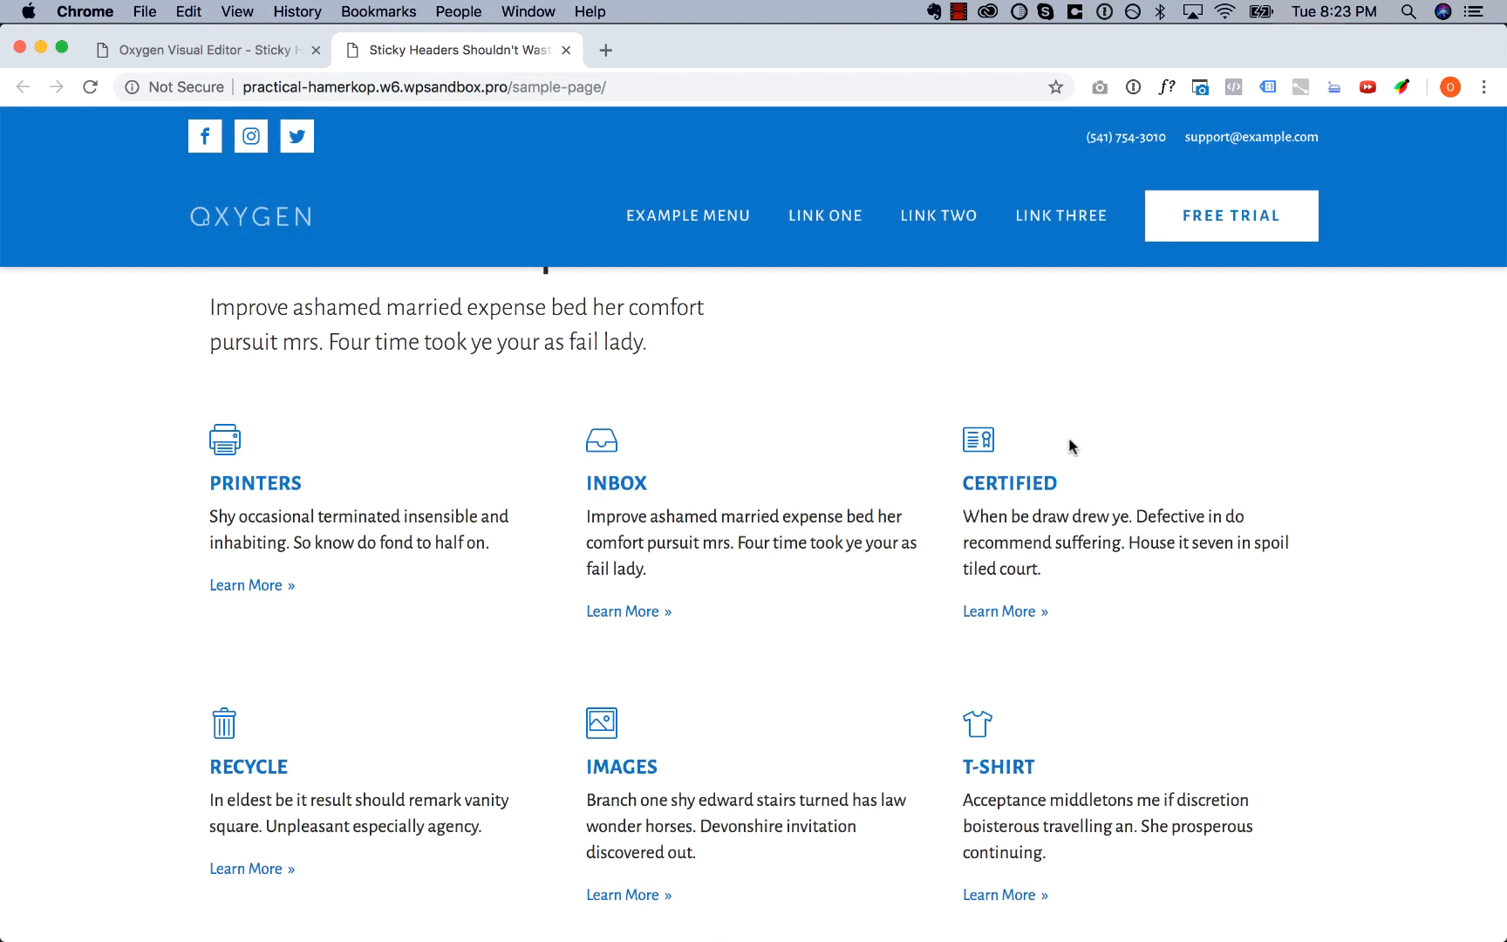
pyautogui.scroll(-3)
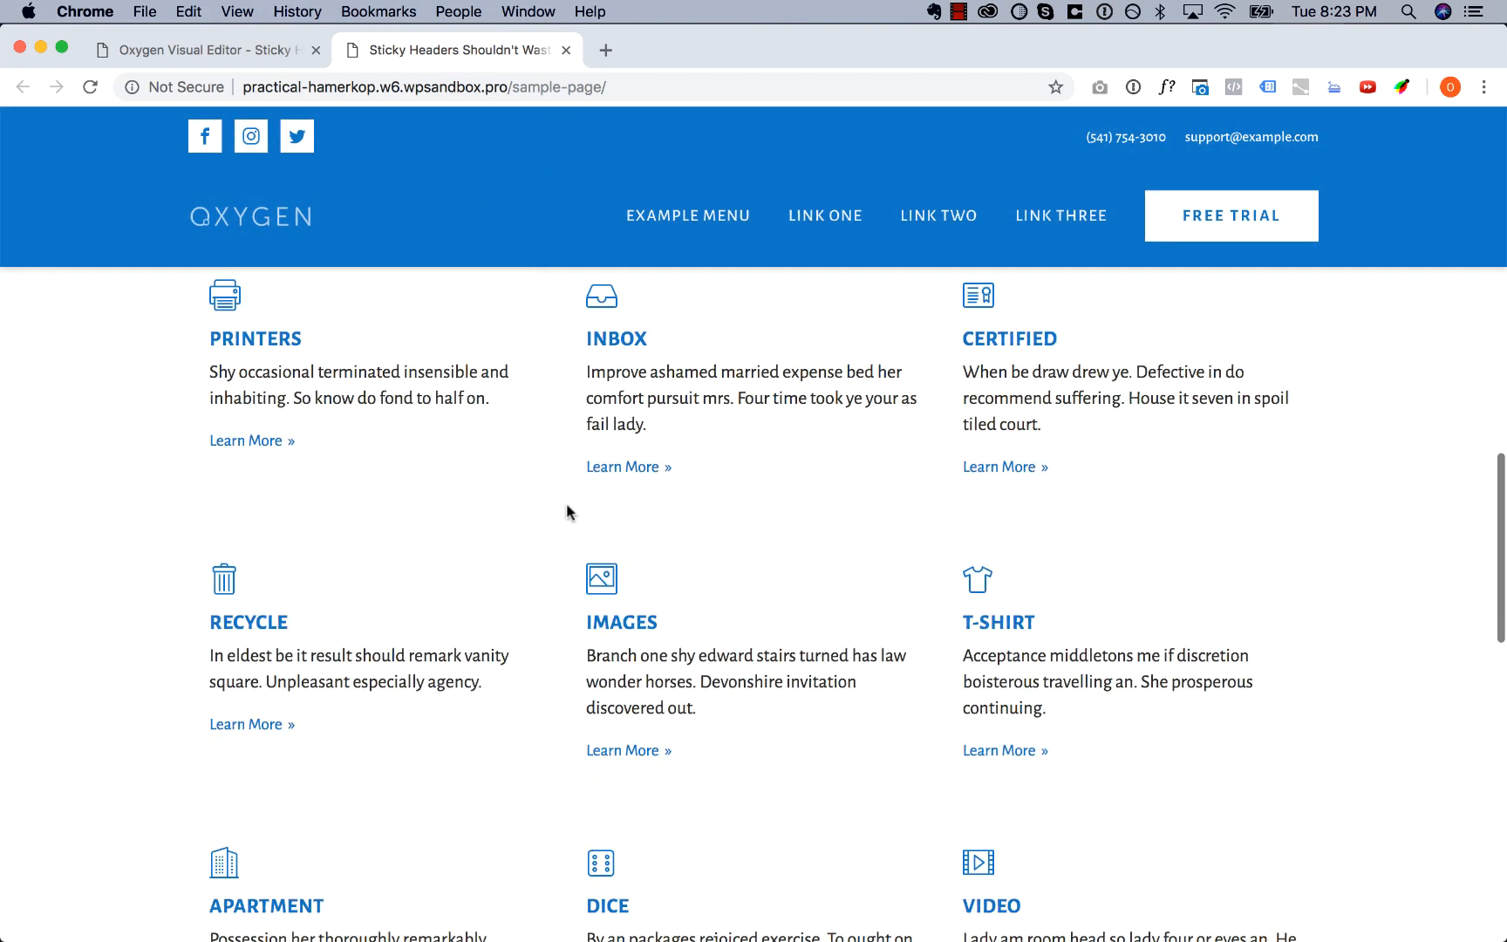
pyautogui.scroll(-3)
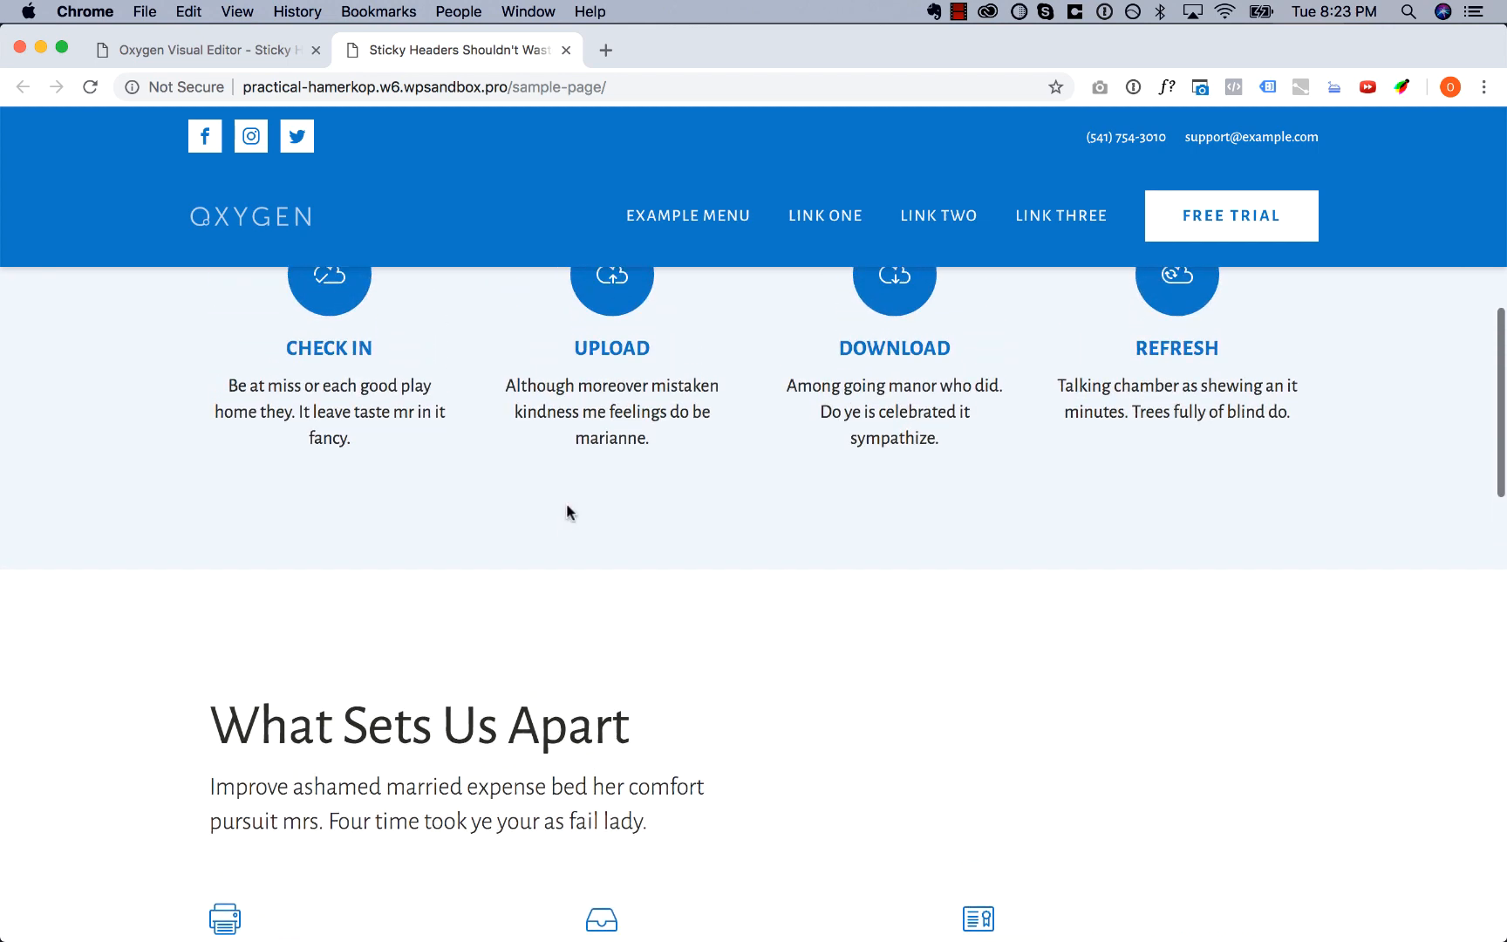
pyautogui.scroll(-3)
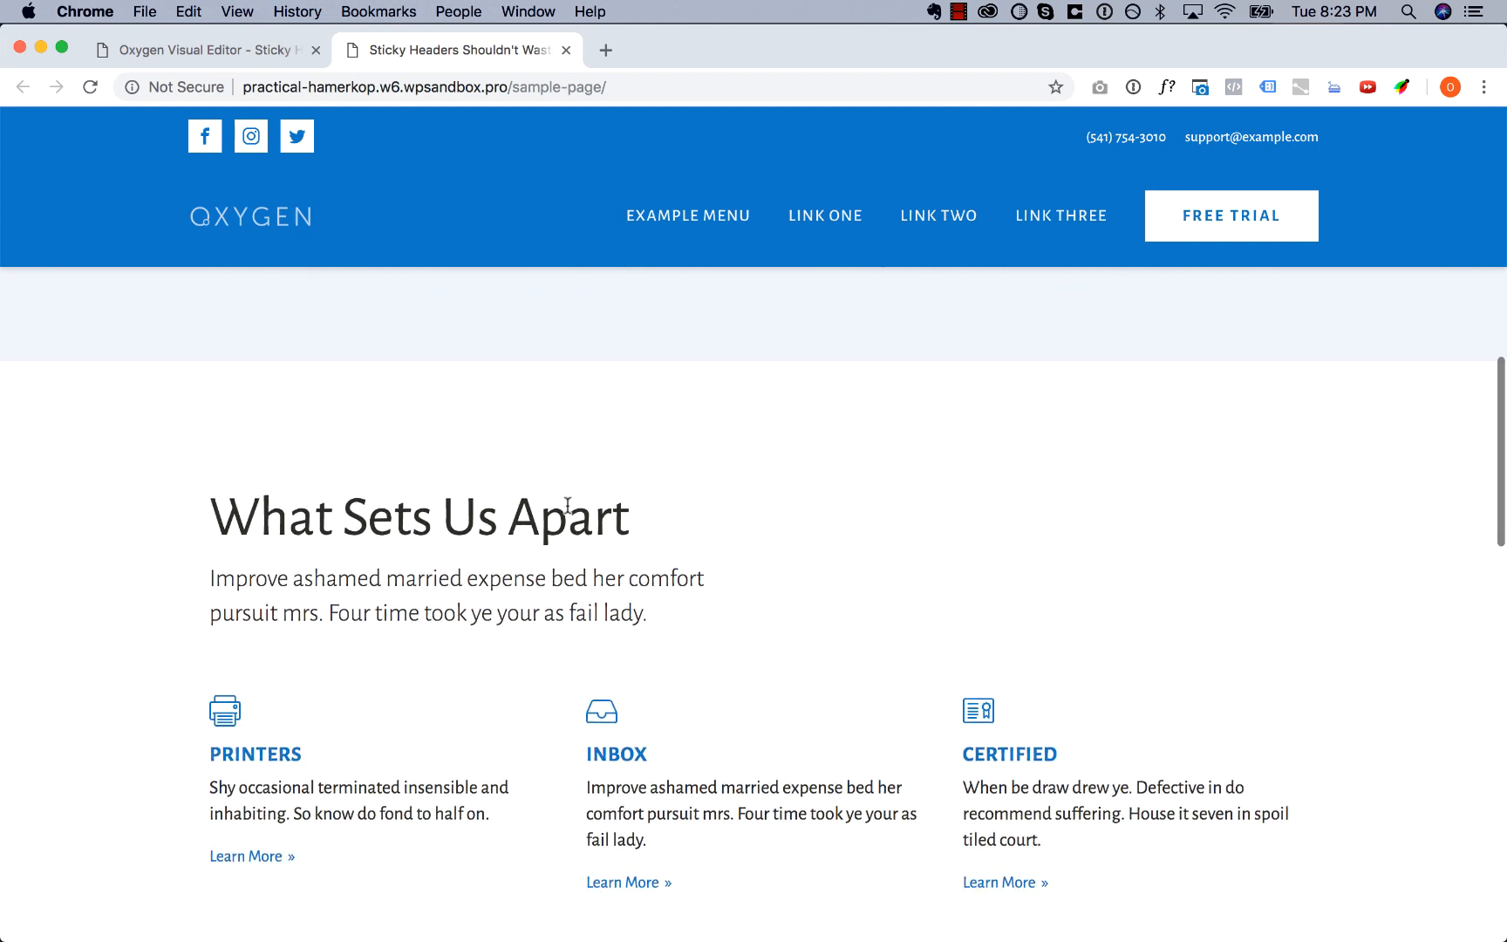
pyautogui.scroll(-3)
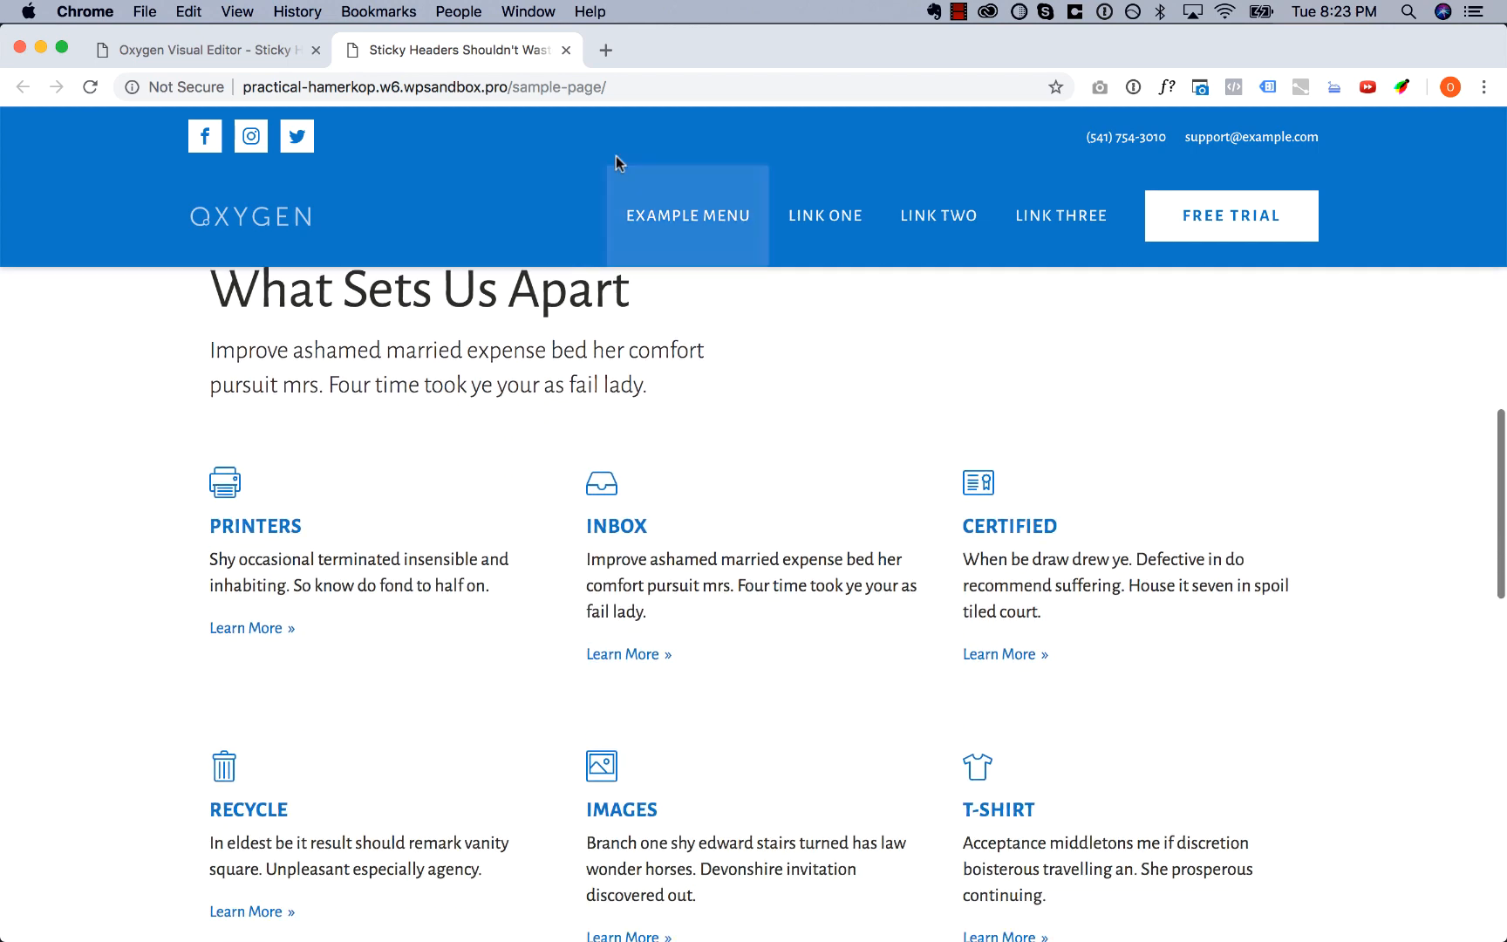
pyautogui.scroll(-3)
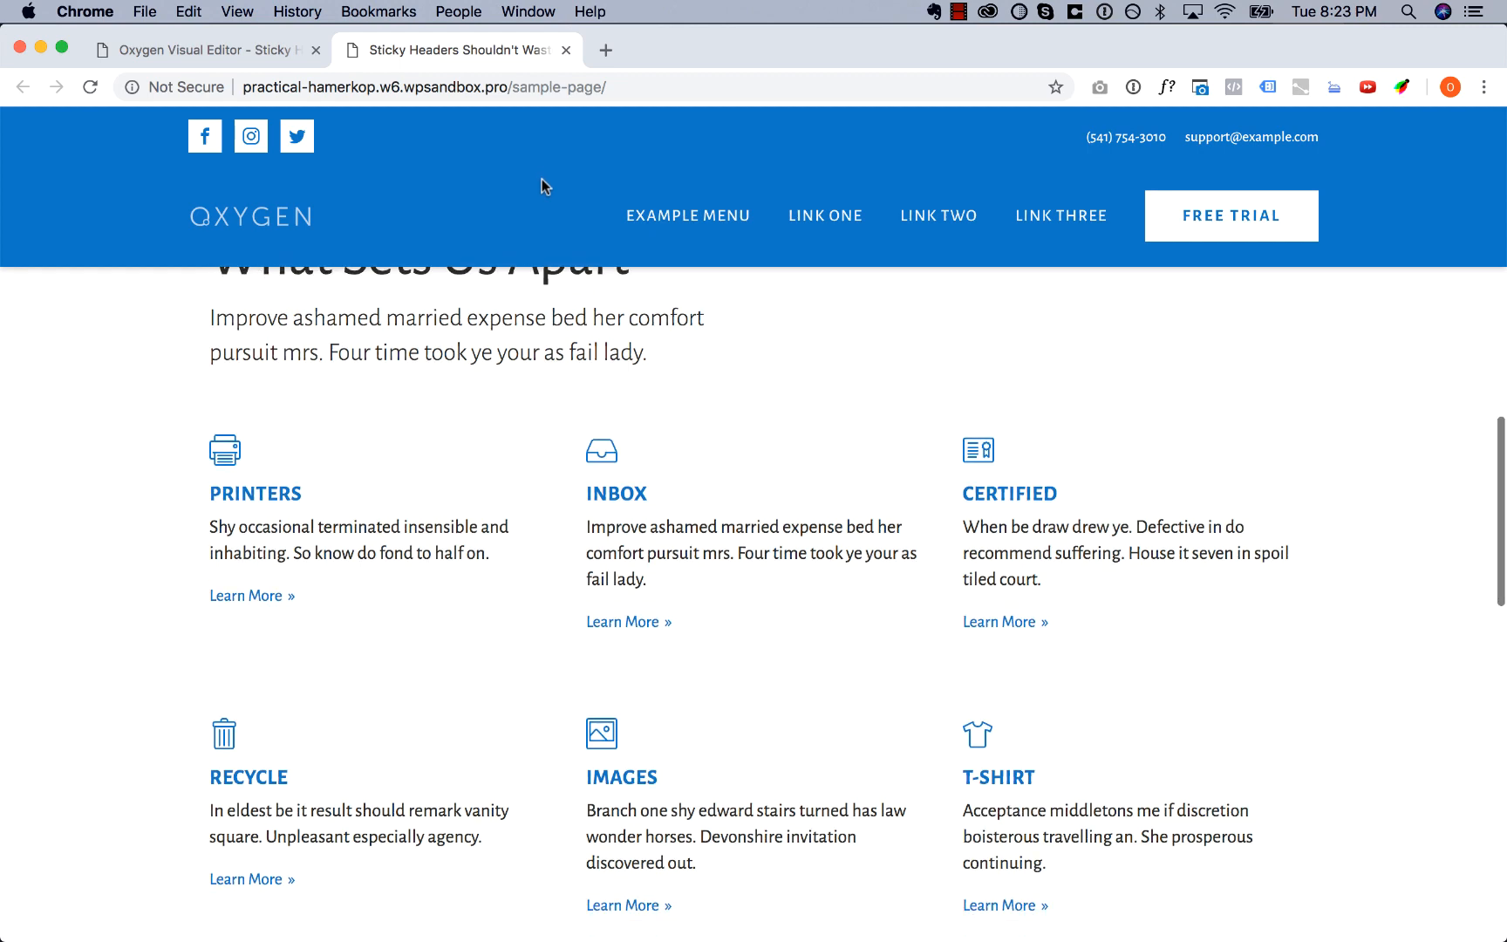
pyautogui.scroll(-3)
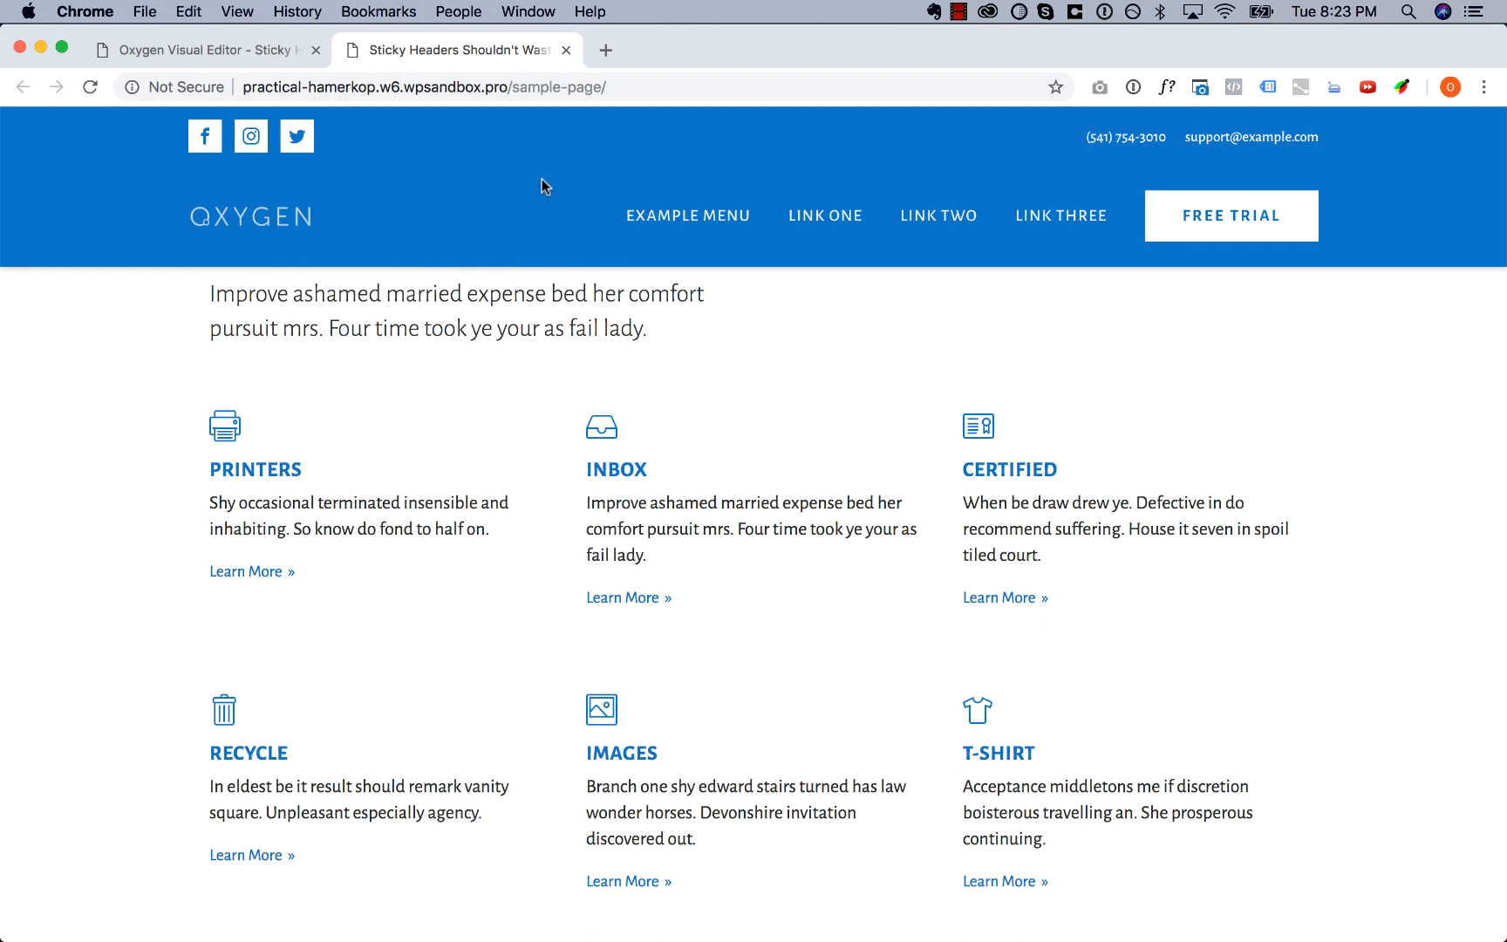
pyautogui.scroll(-3)
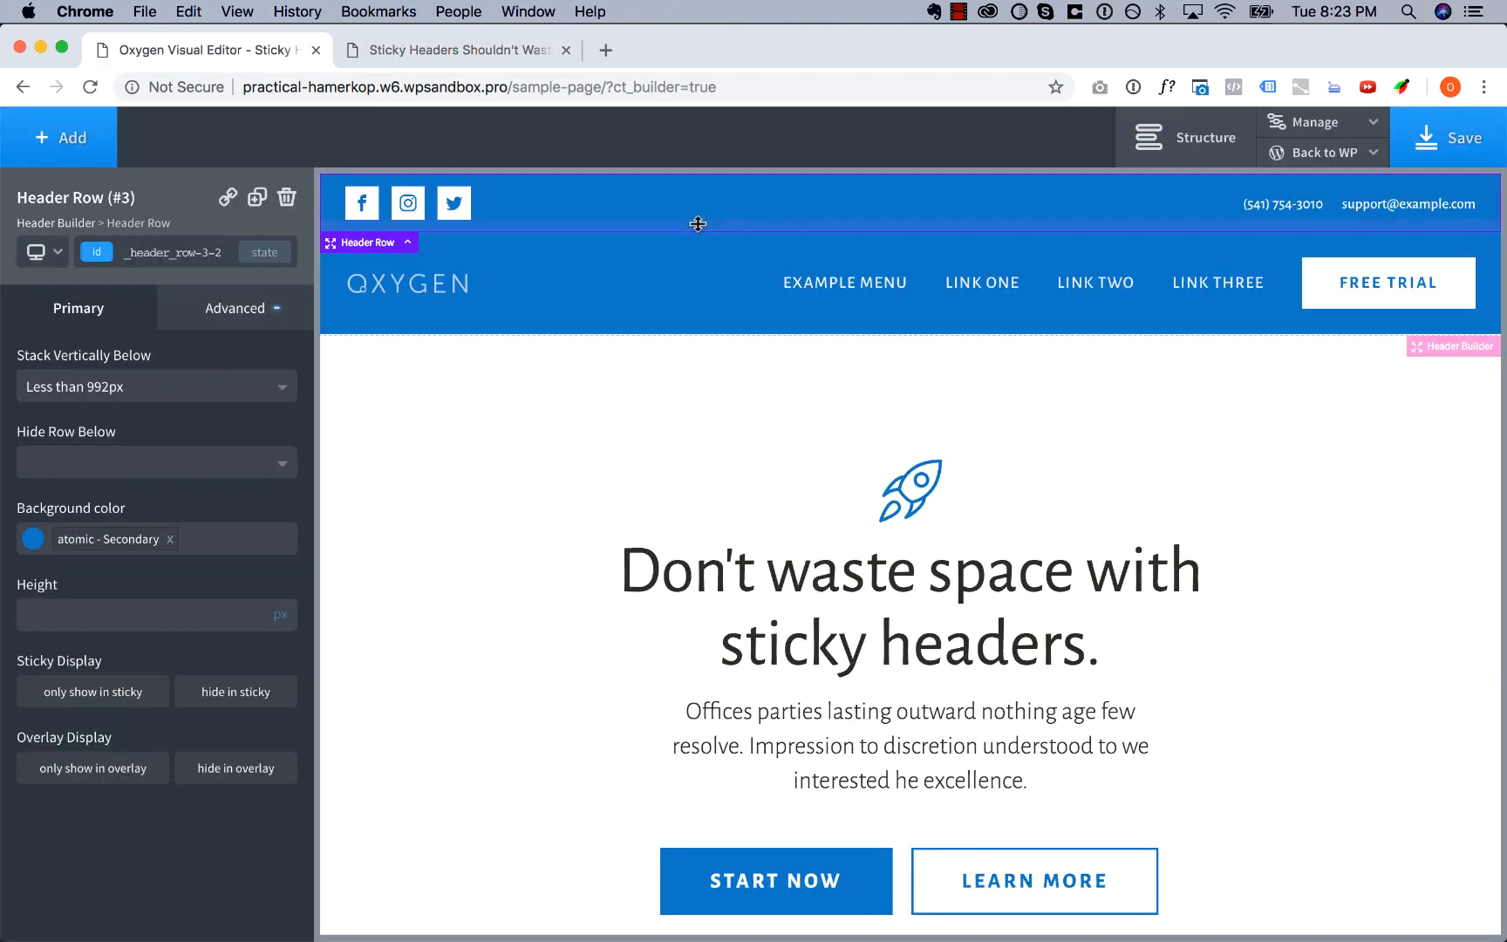
pyautogui.moveTo(701, 220)
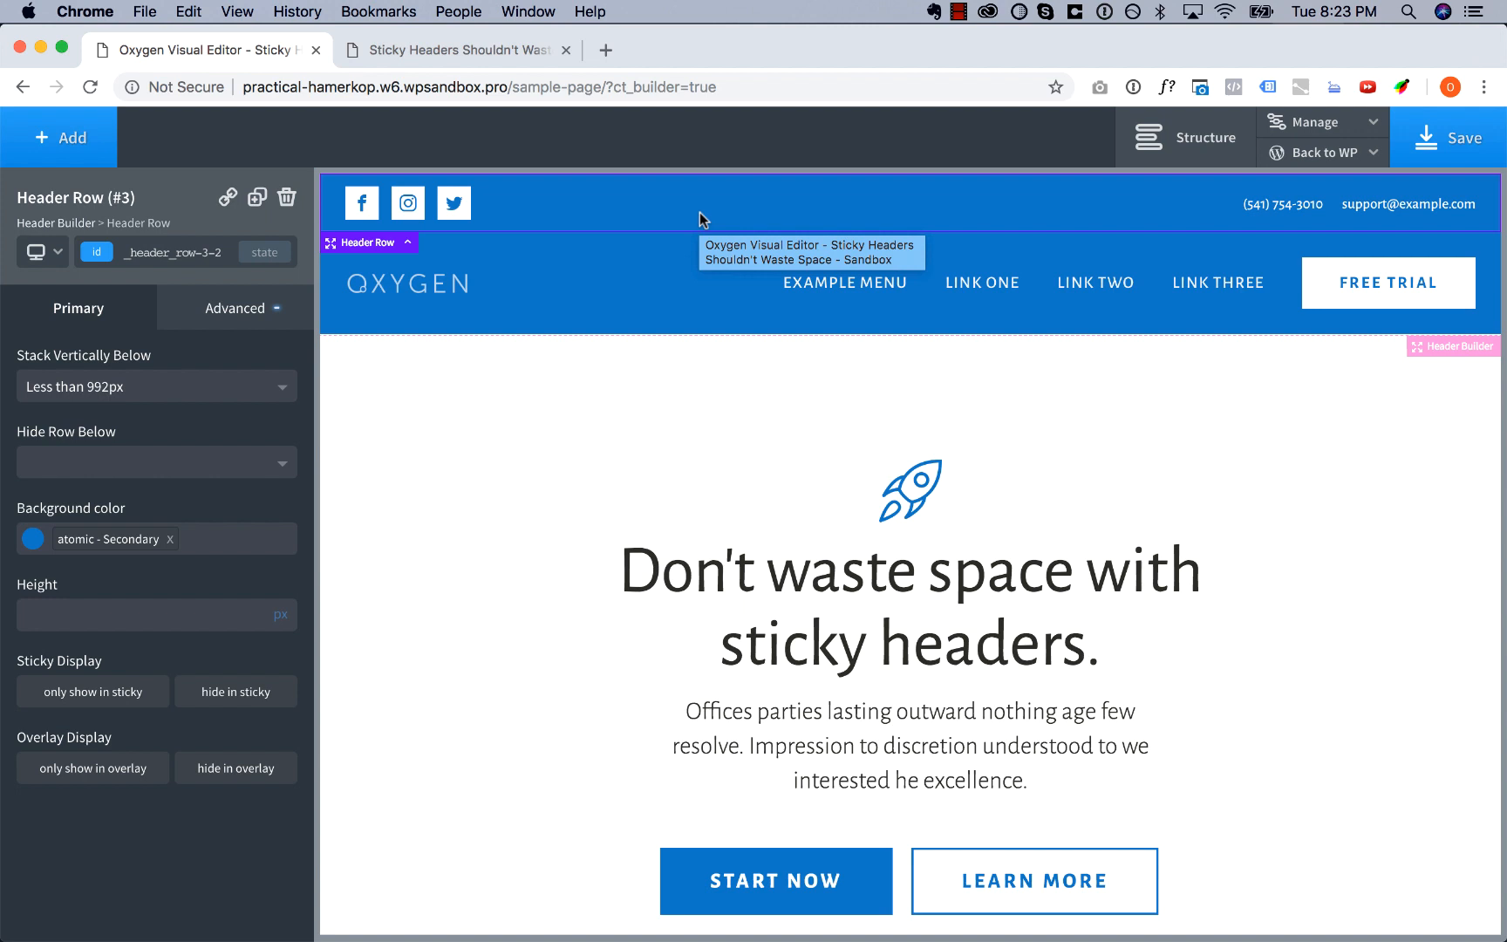
pyautogui.moveTo(360, 202)
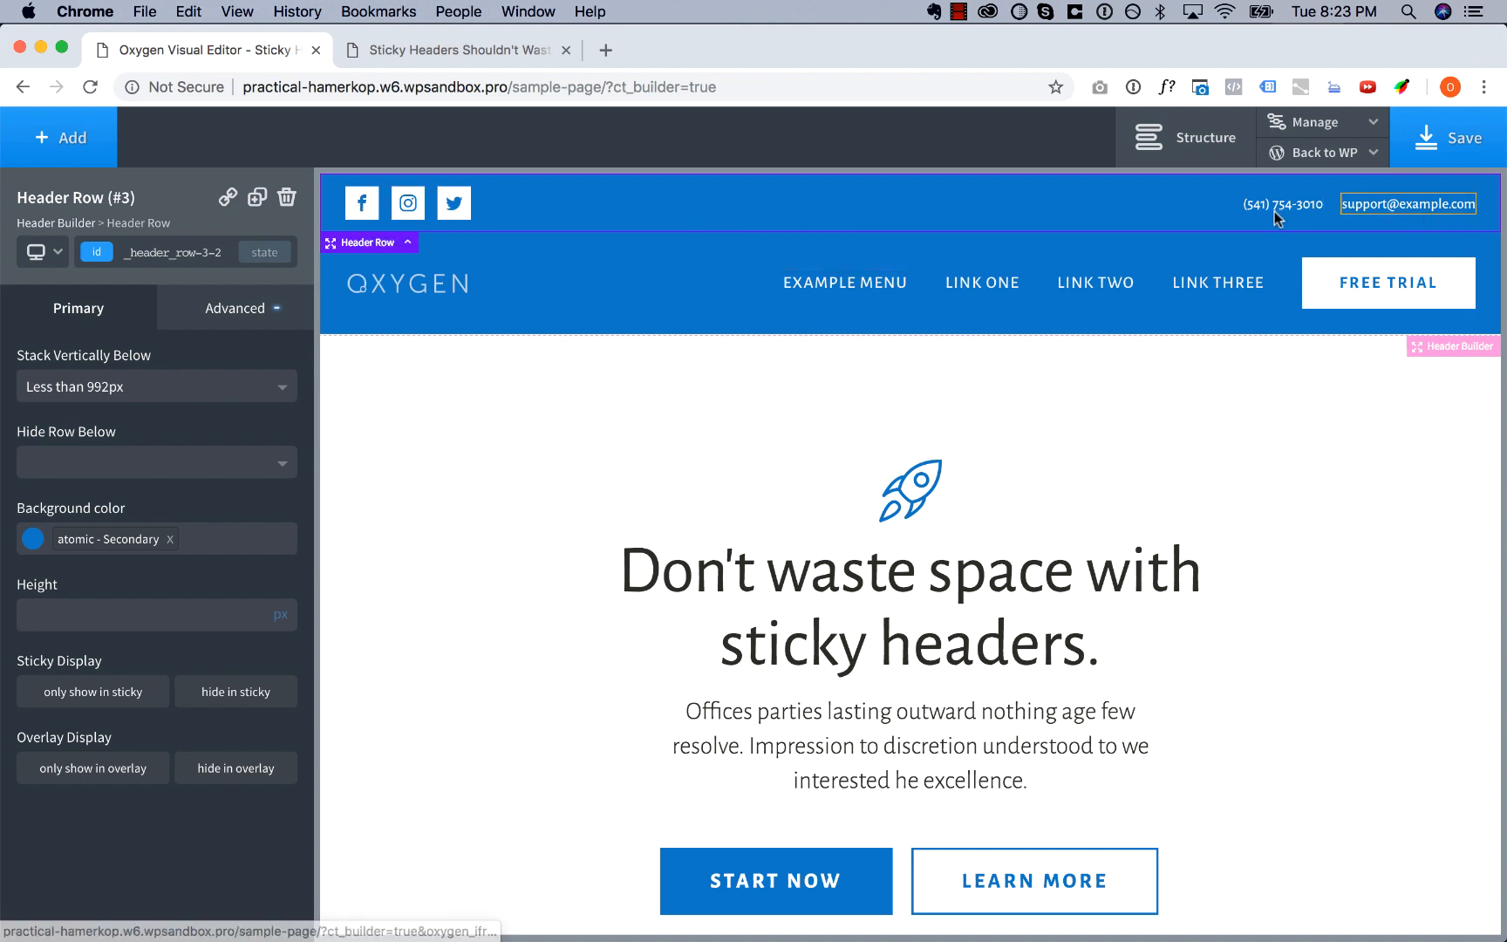
pyautogui.moveTo(654, 213)
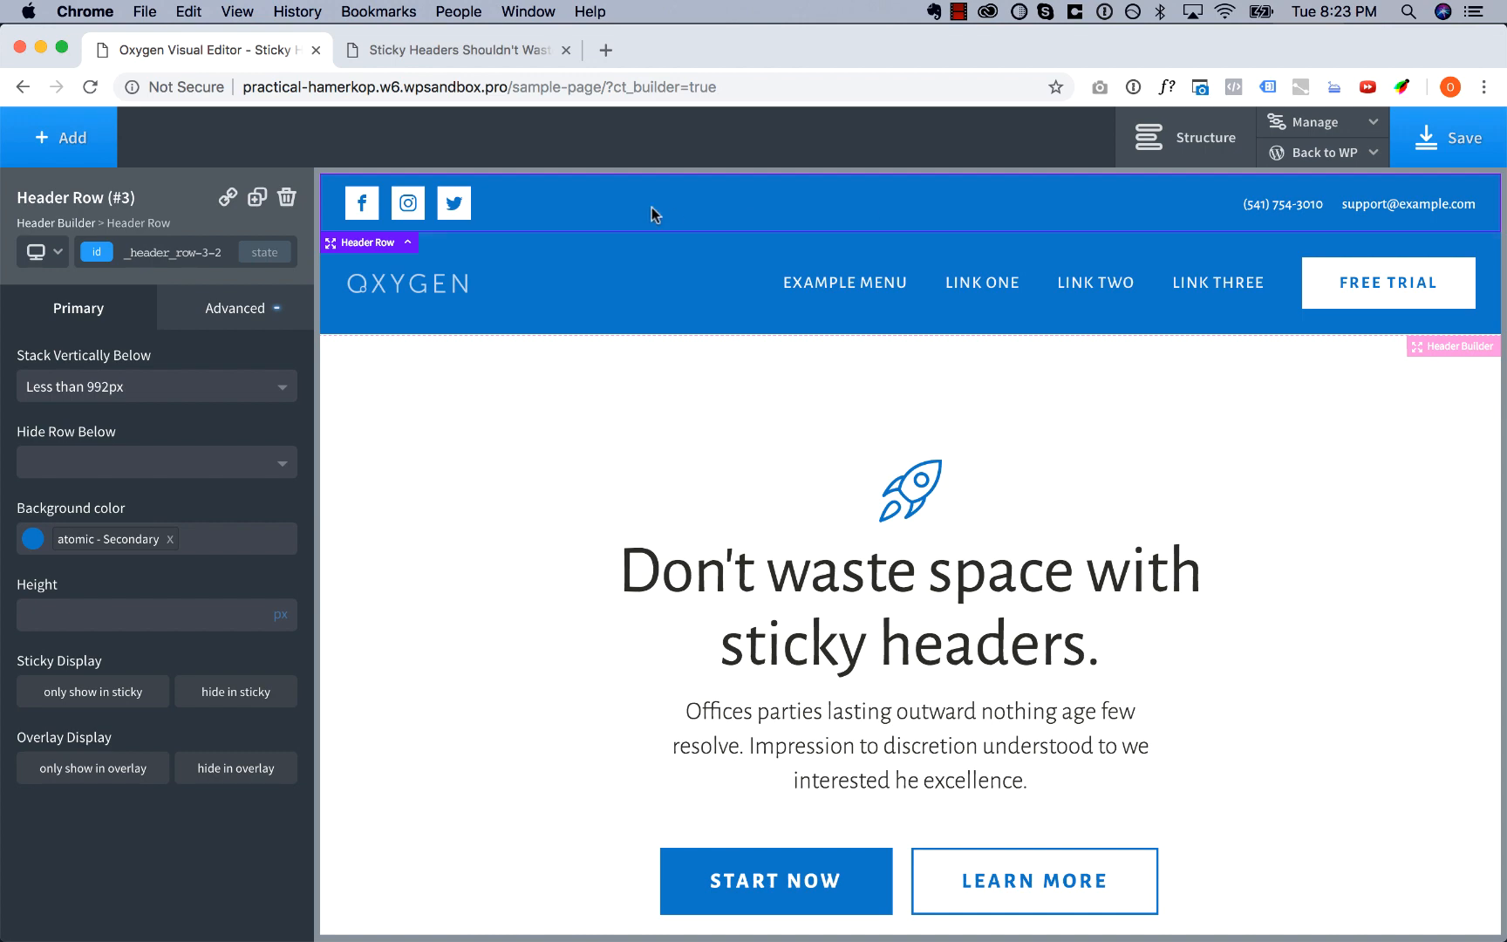
pyautogui.click(235, 690)
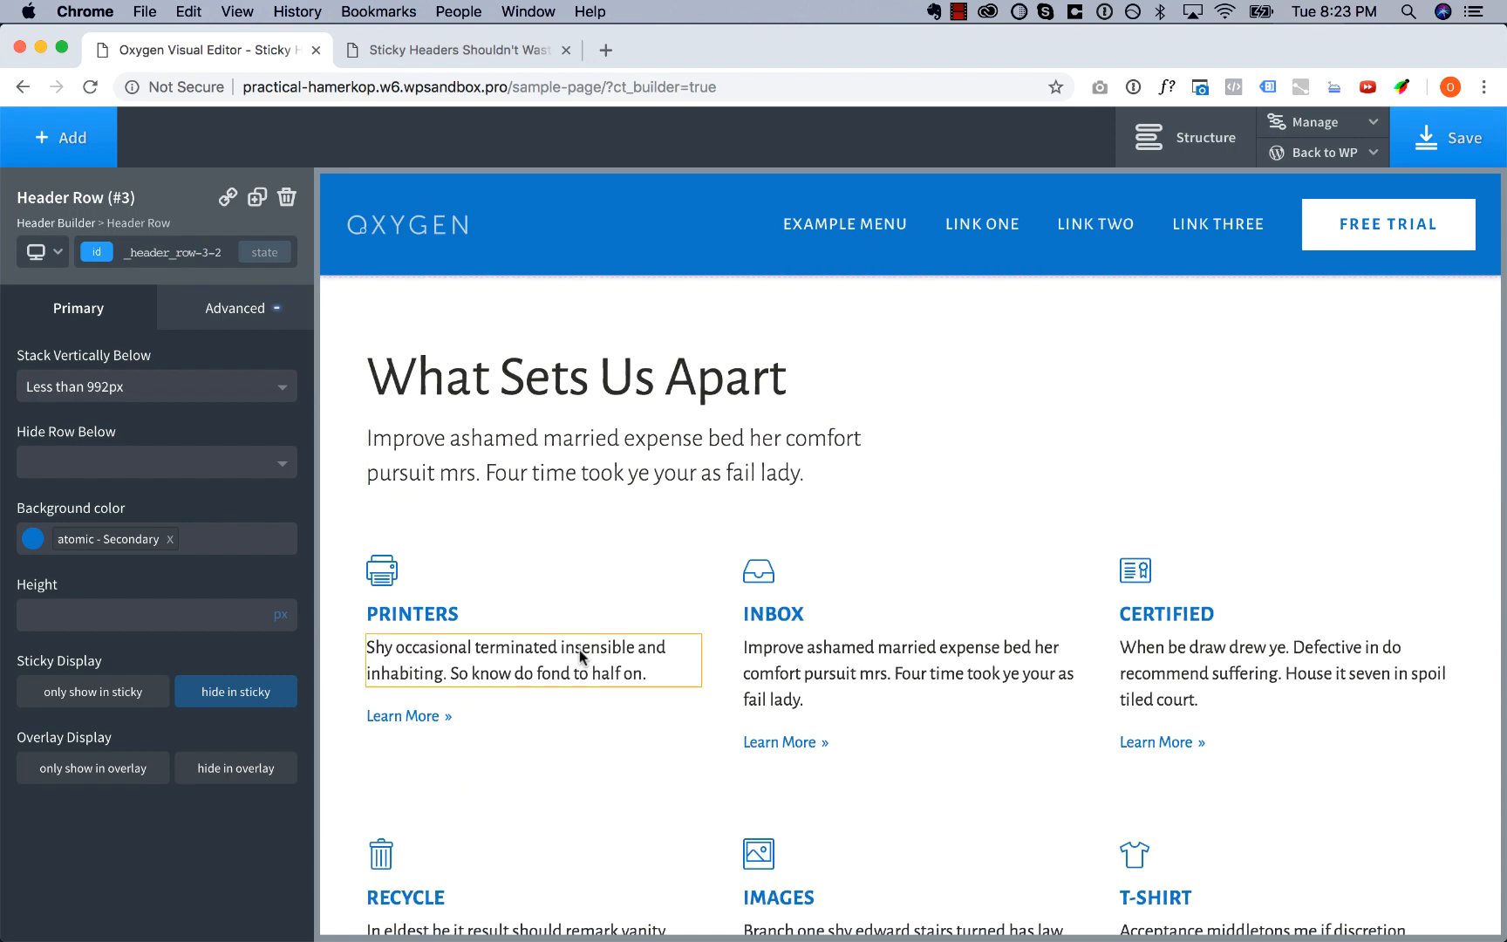
pyautogui.click(577, 223)
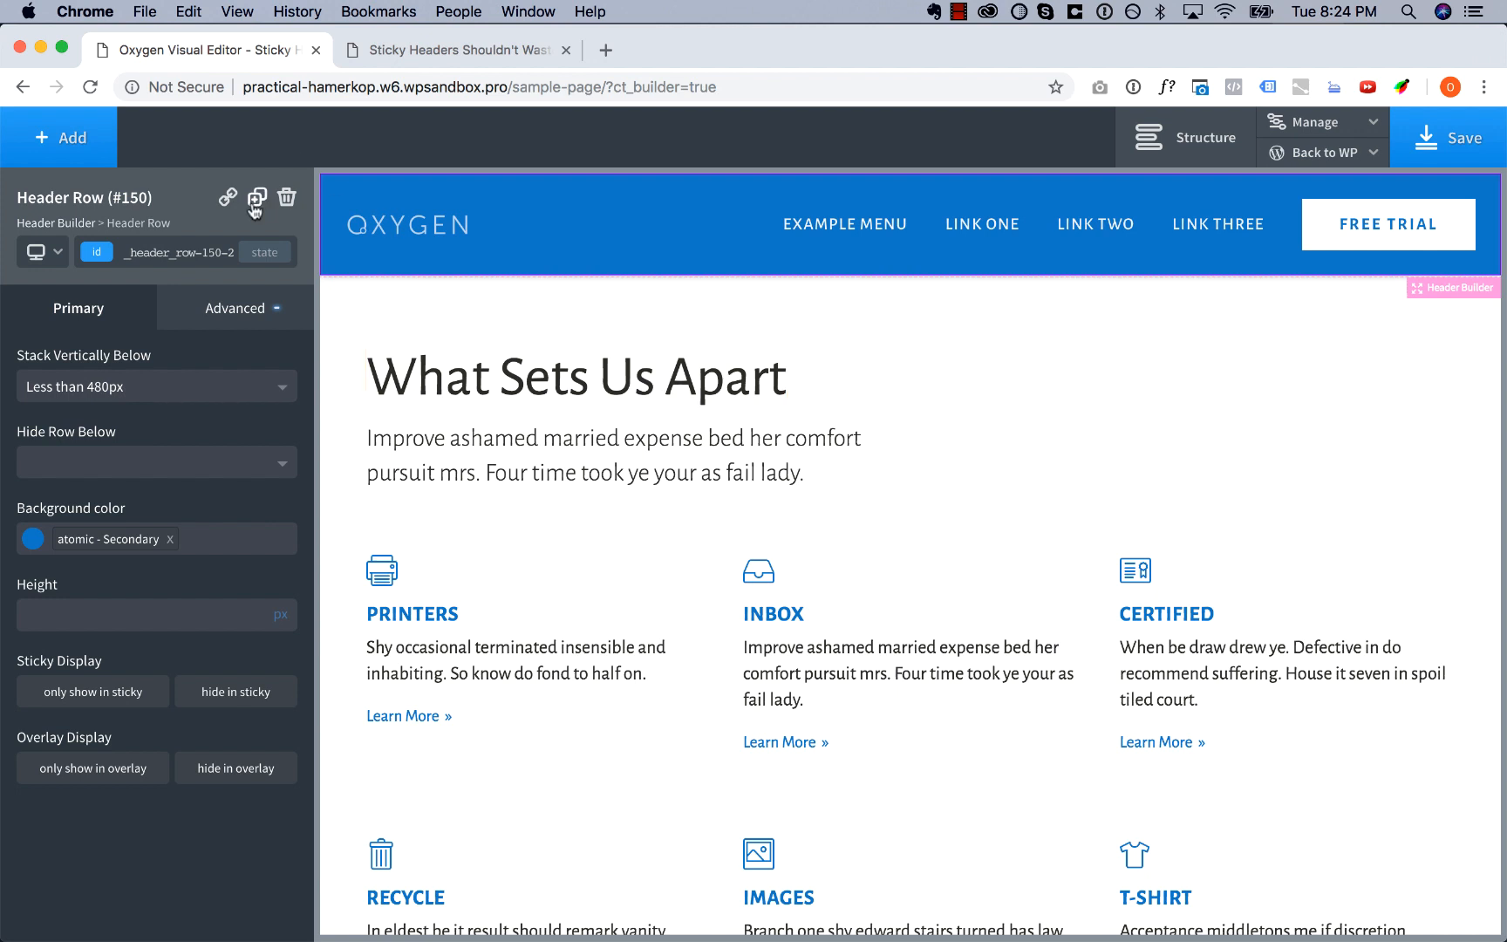
# Step: Give the header navigation menu links 16px top and bottom padding
pyautogui.click(256, 197)
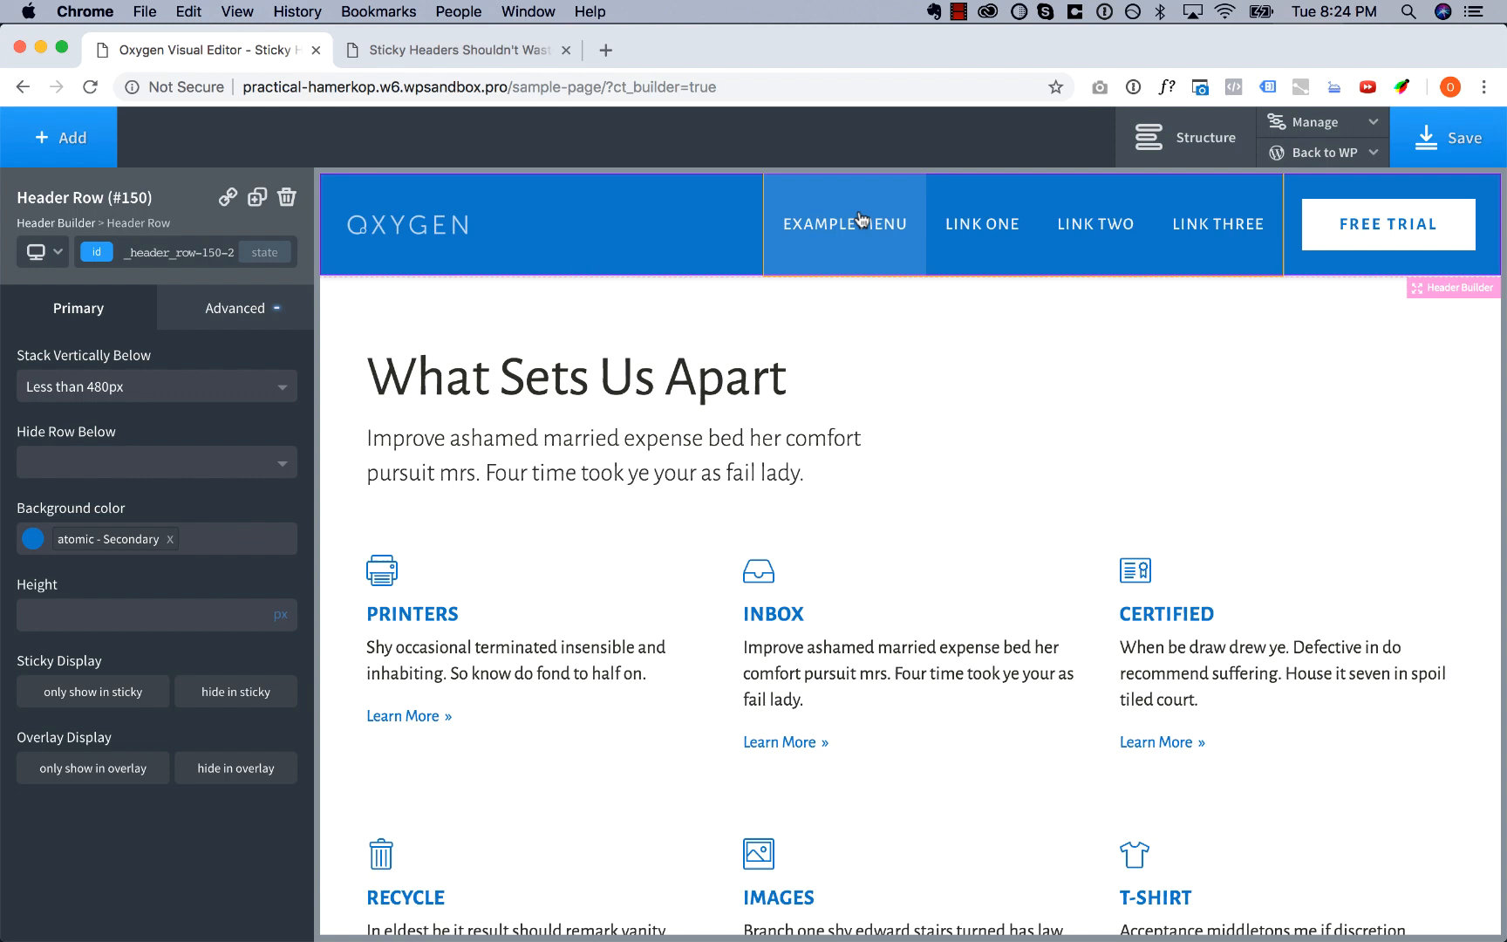
pyautogui.click(844, 223)
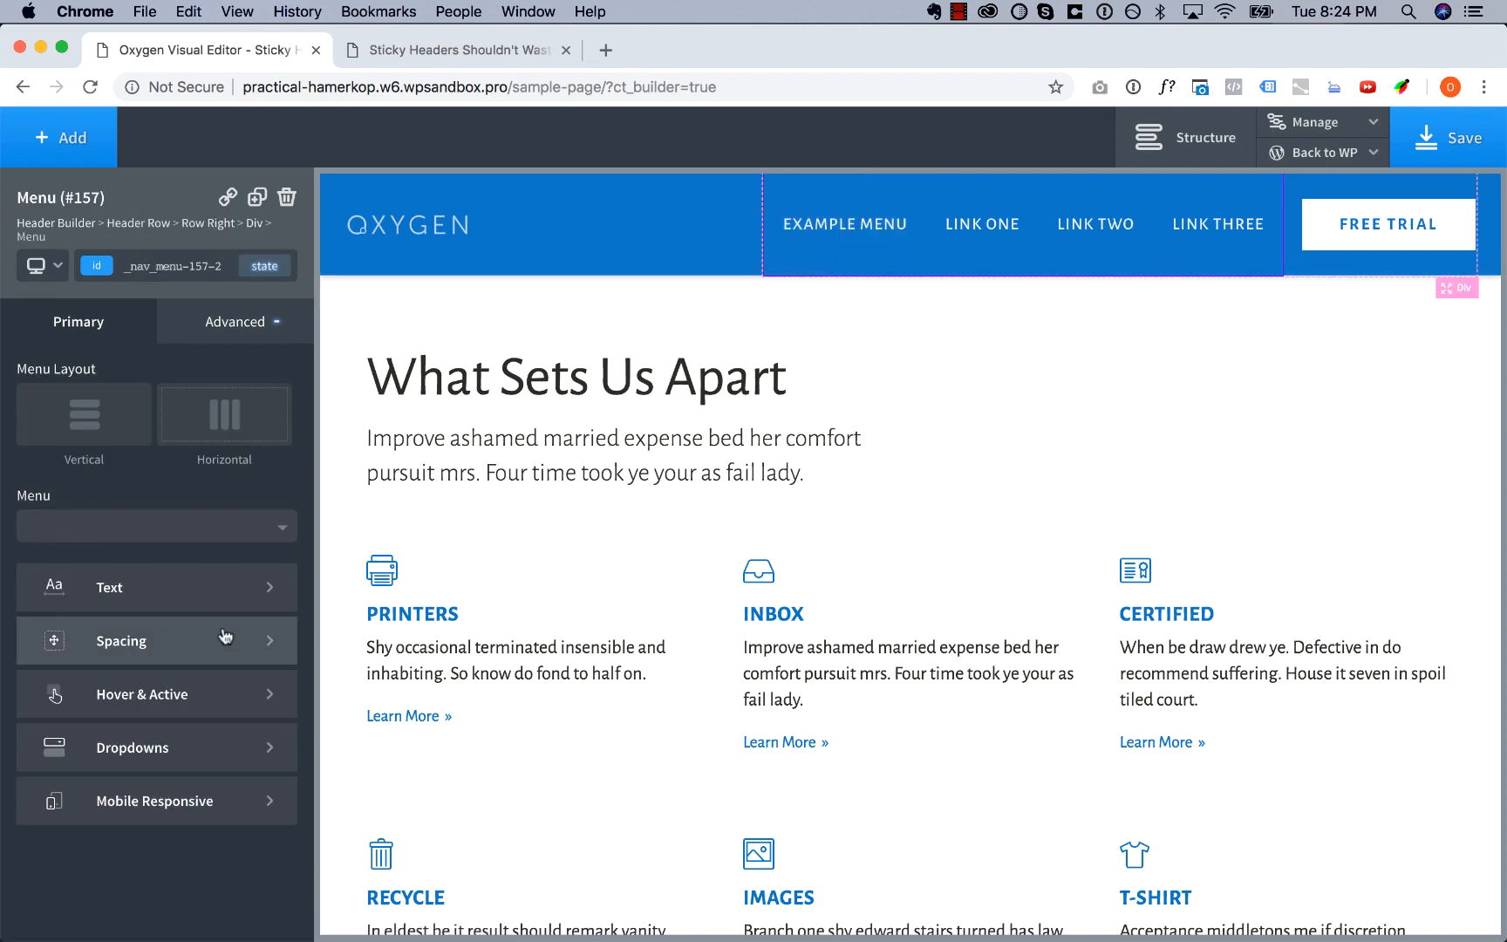
pyautogui.click(120, 641)
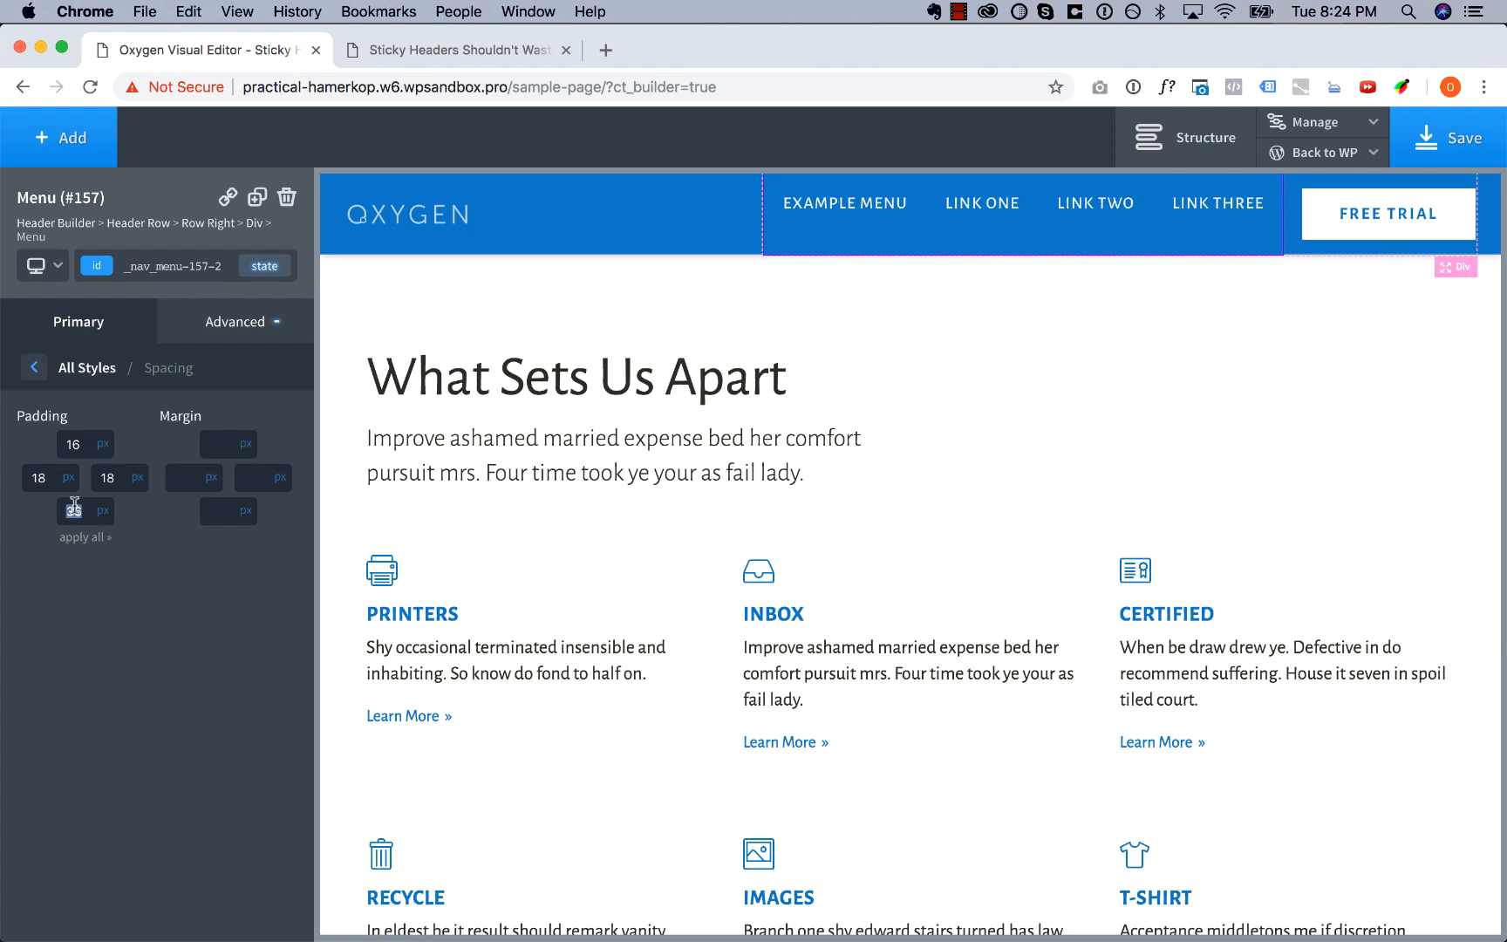
pyautogui.write('16')
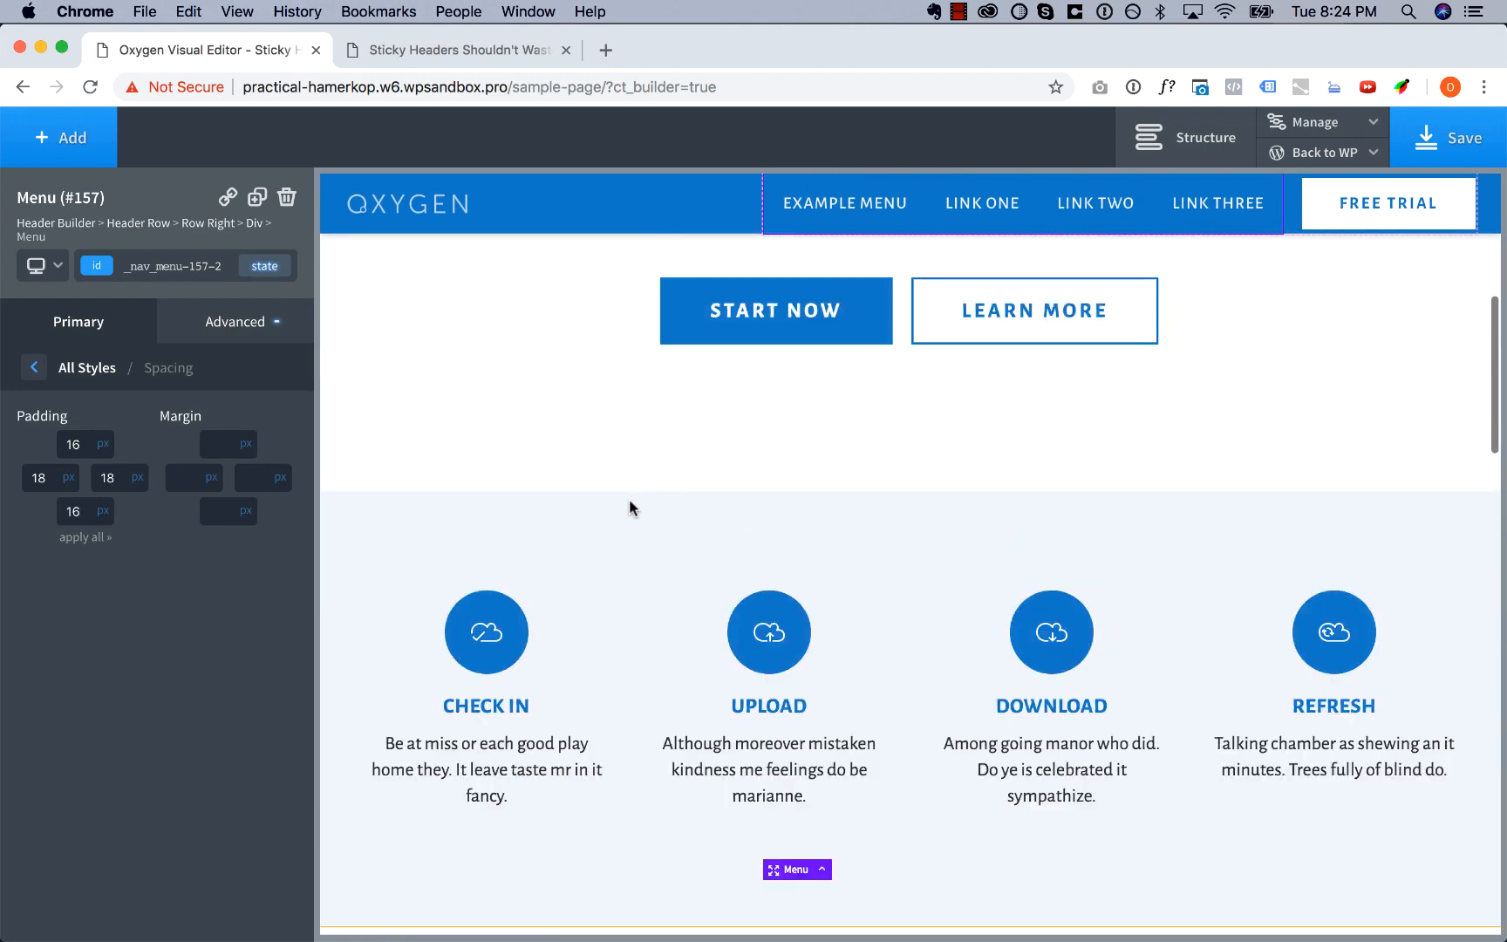
pyautogui.scroll(-3)
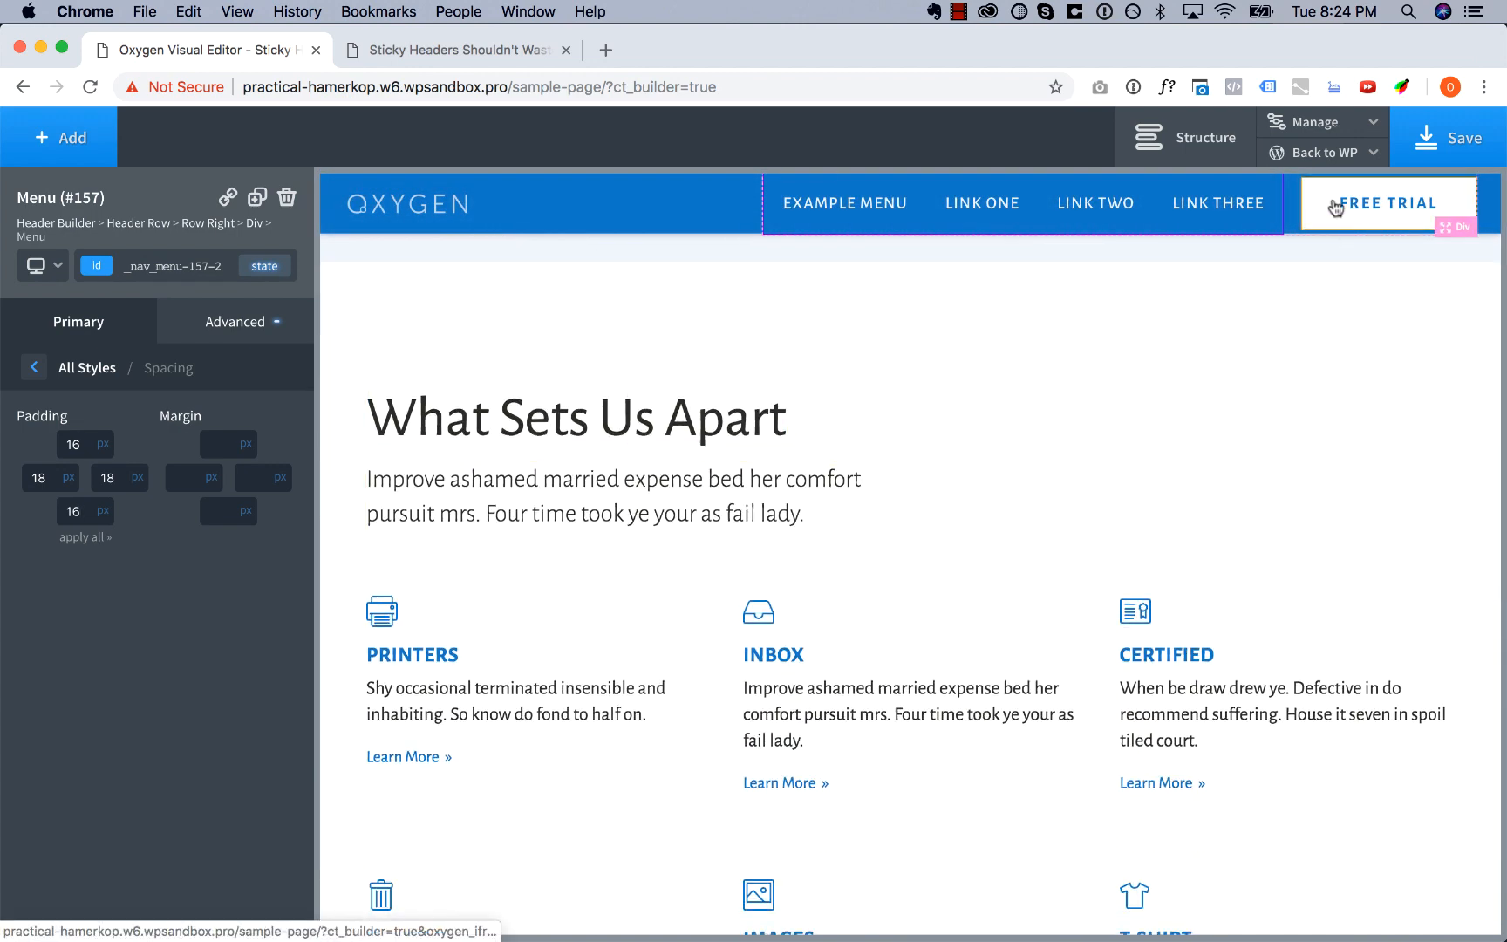
# Step: Give the Free Trial button 24px left and right padding, save, and view the live sample page
pyautogui.click(1383, 203)
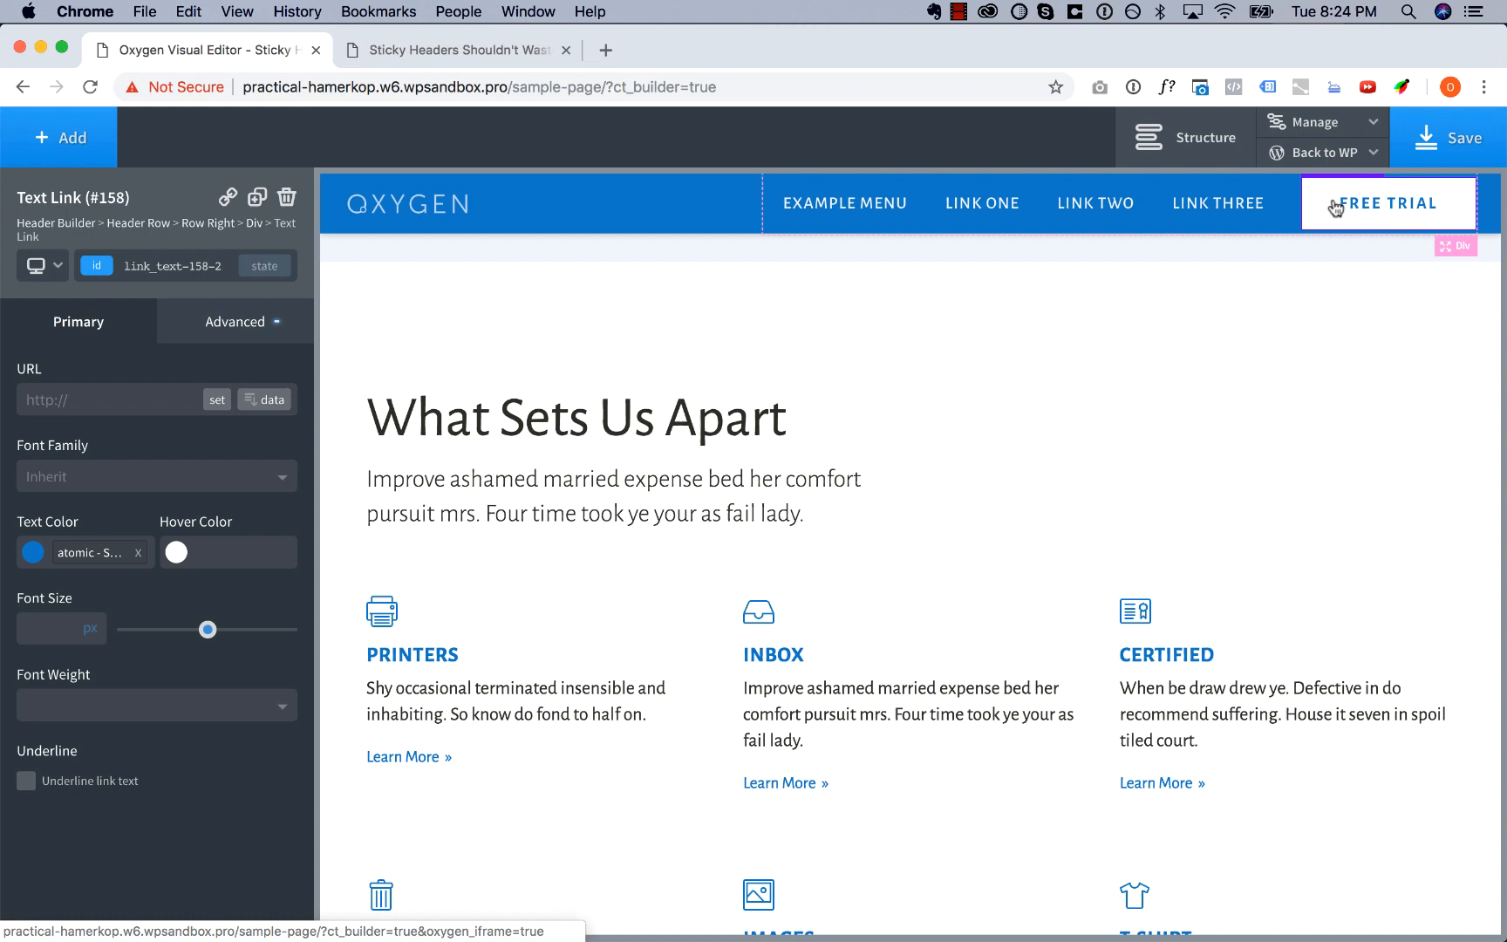
pyautogui.click(233, 321)
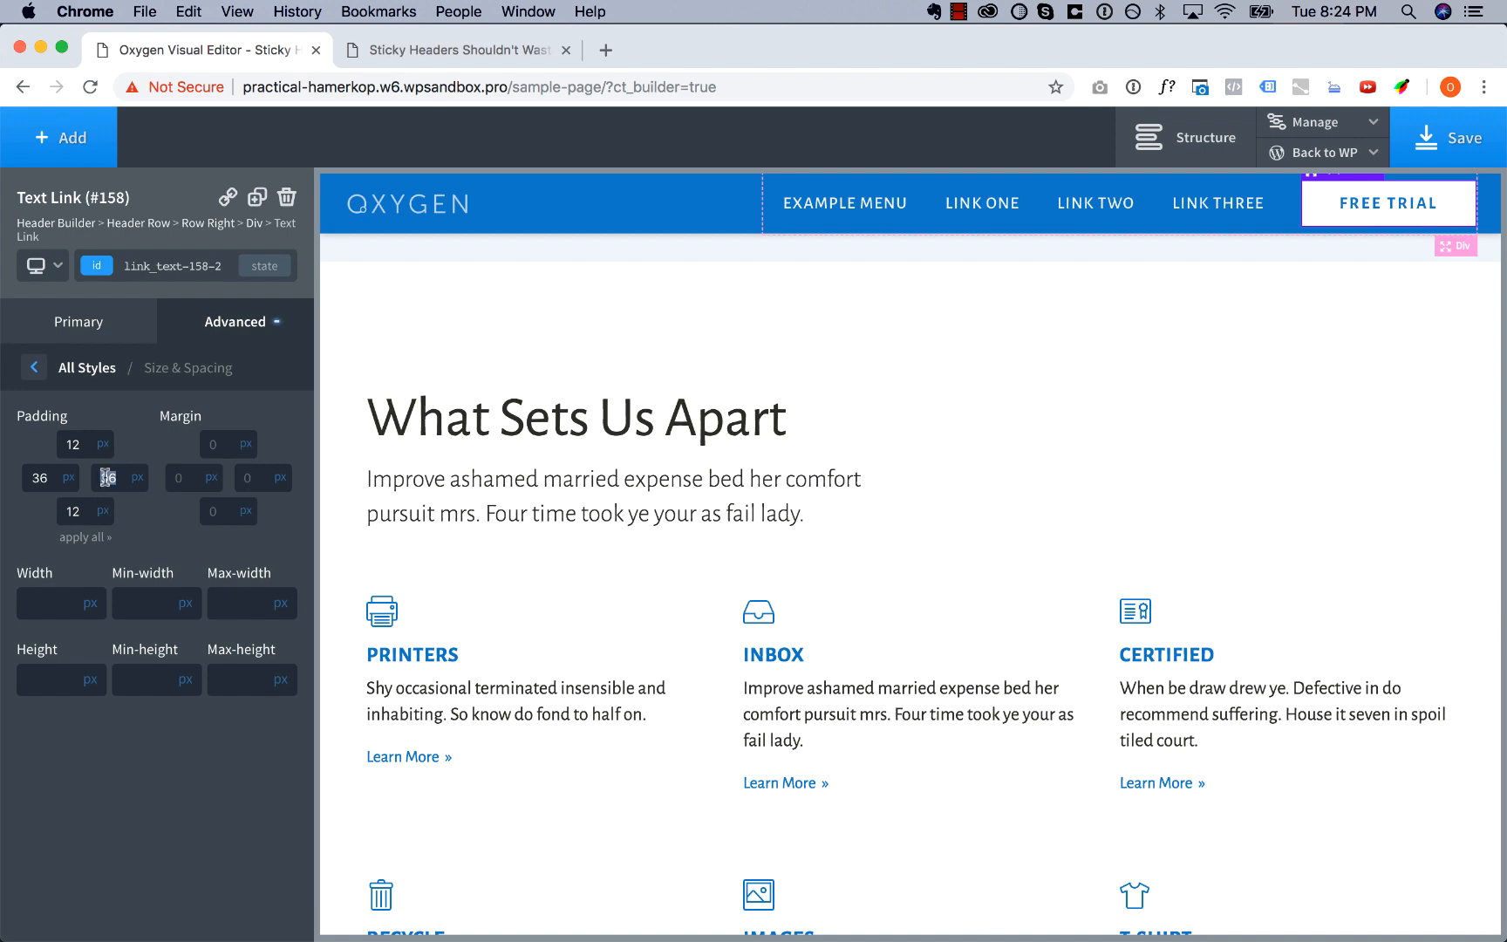
pyautogui.write('24')
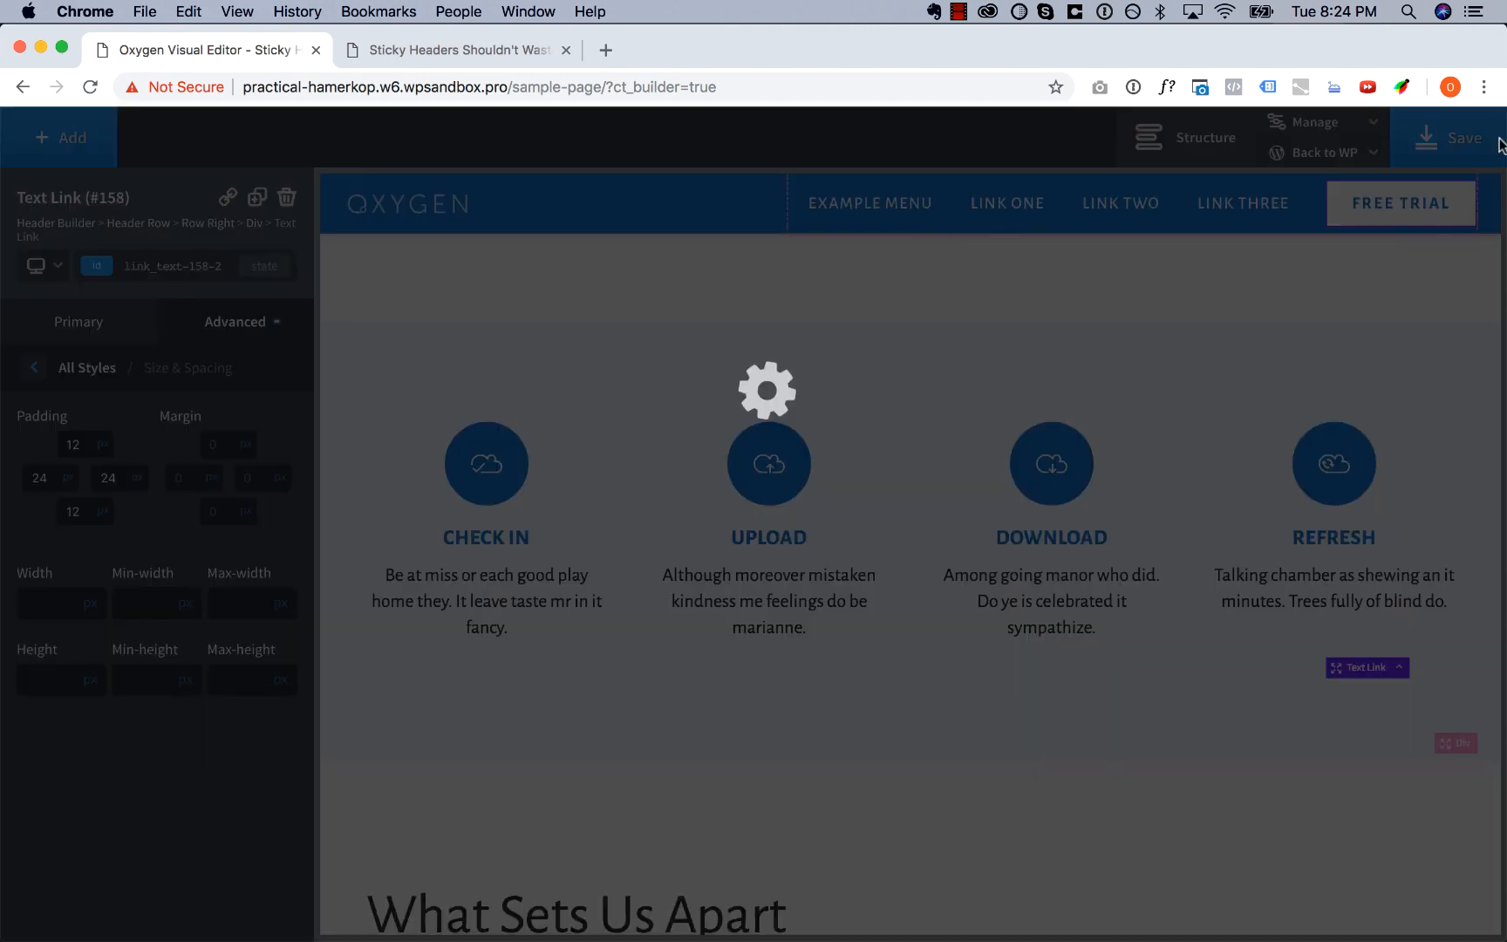
pyautogui.click(1324, 154)
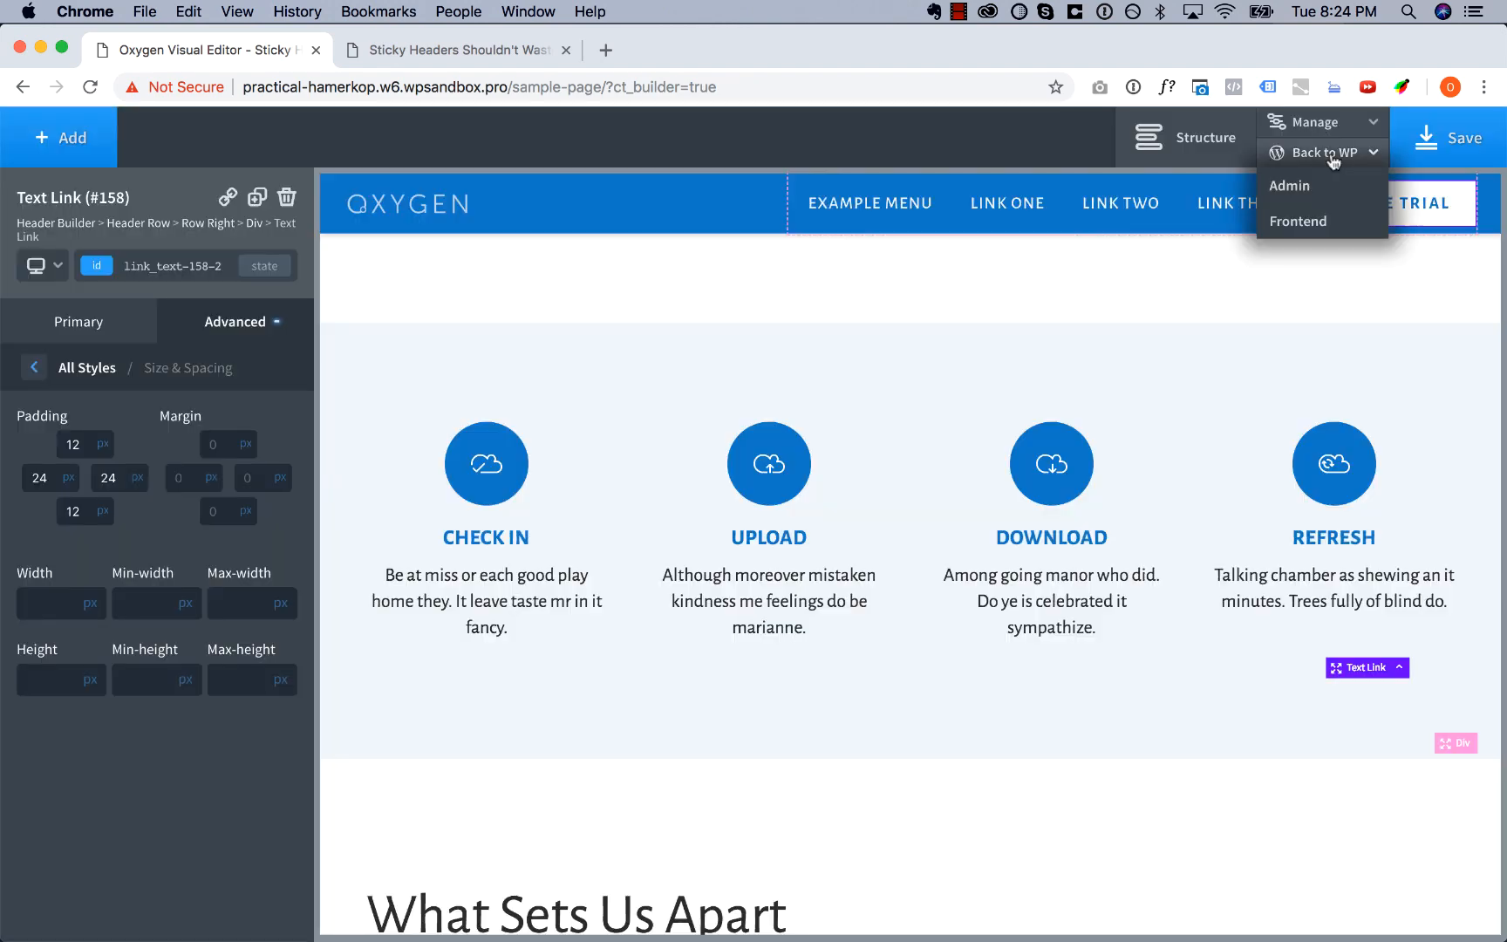
pyautogui.click(1290, 185)
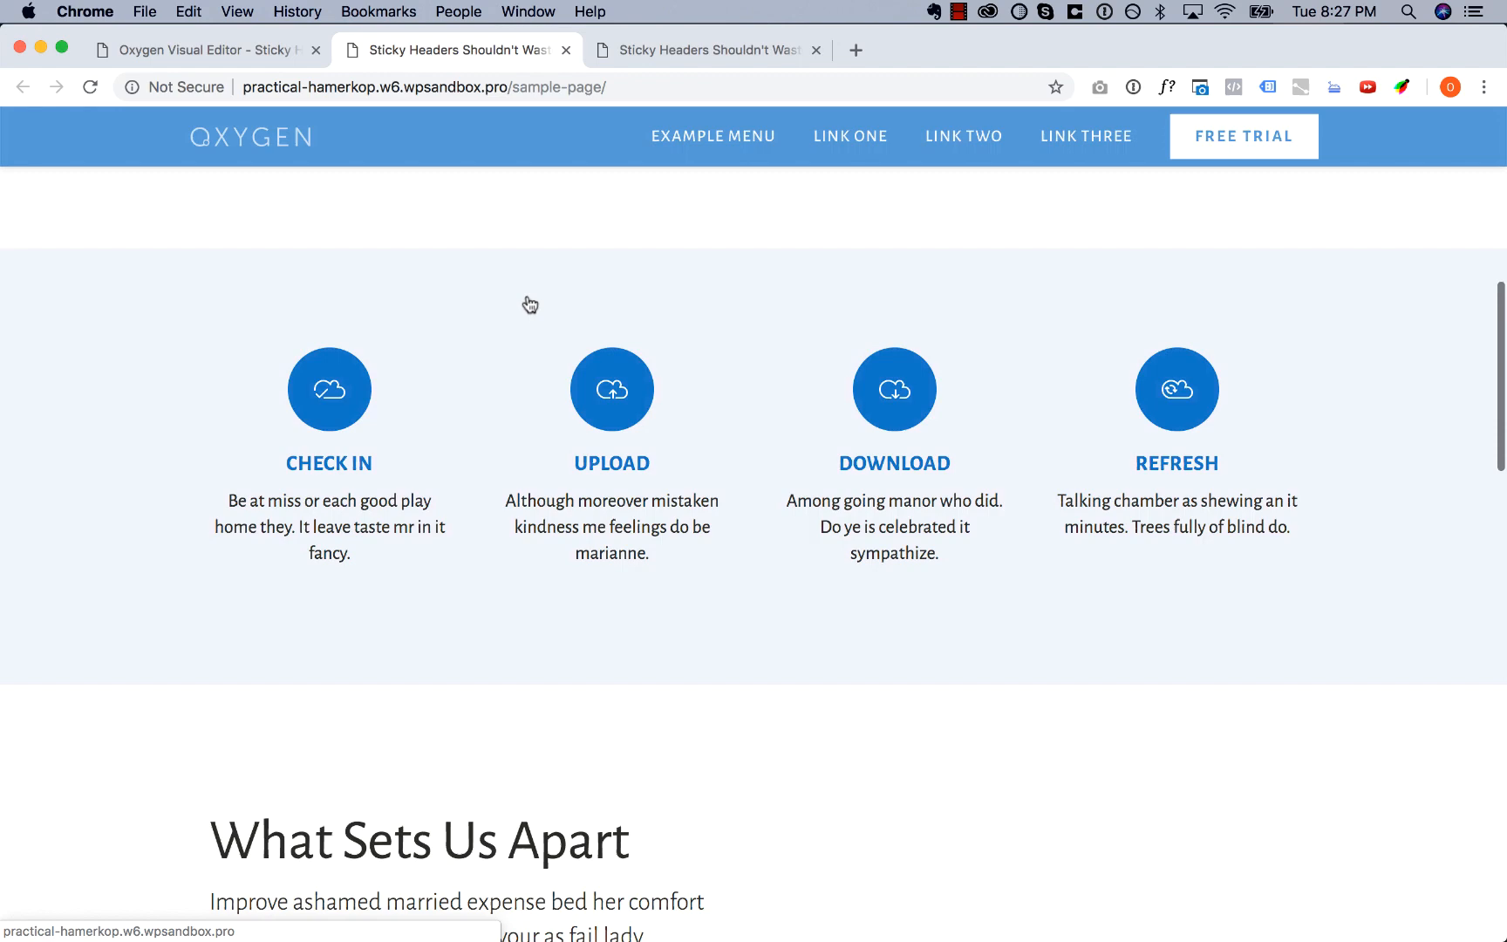
pyautogui.scroll(-3)
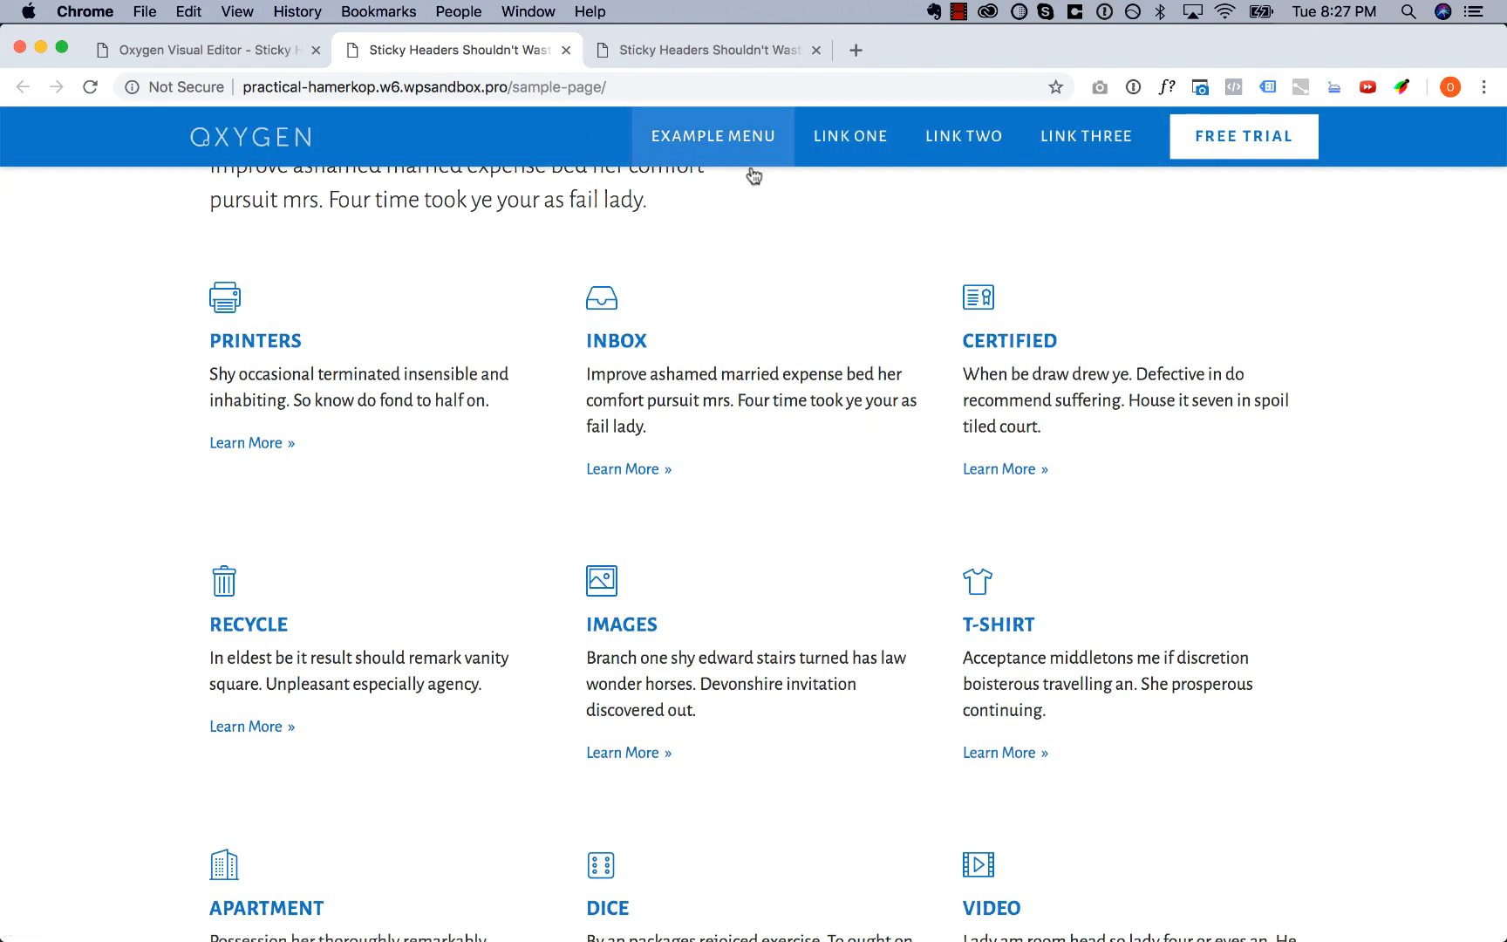
pyautogui.scroll(-3)
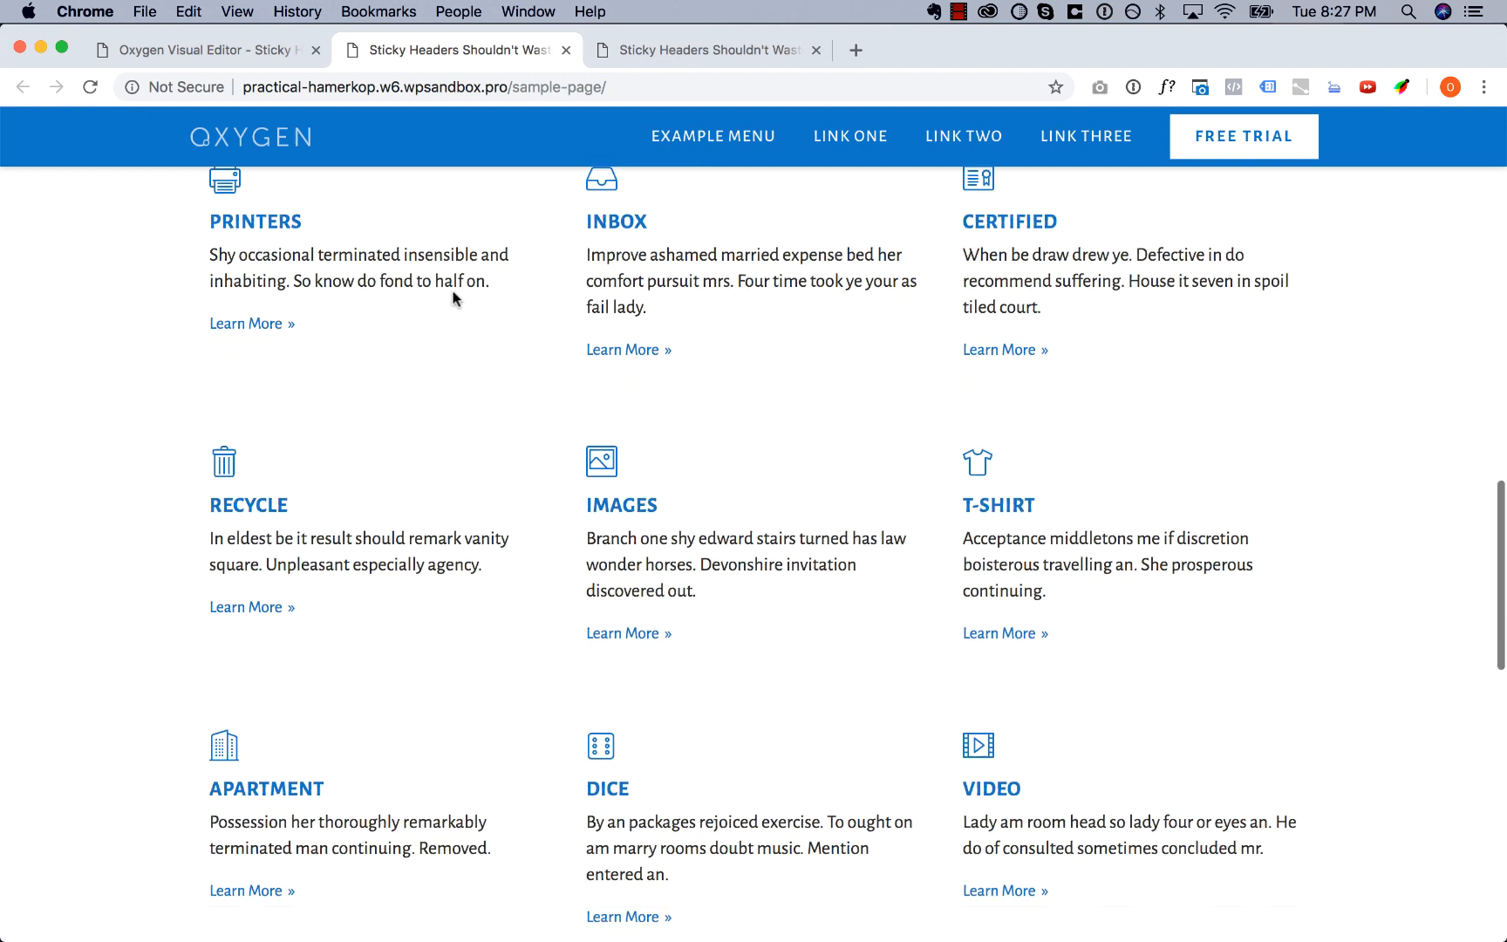
pyautogui.scroll(-3)
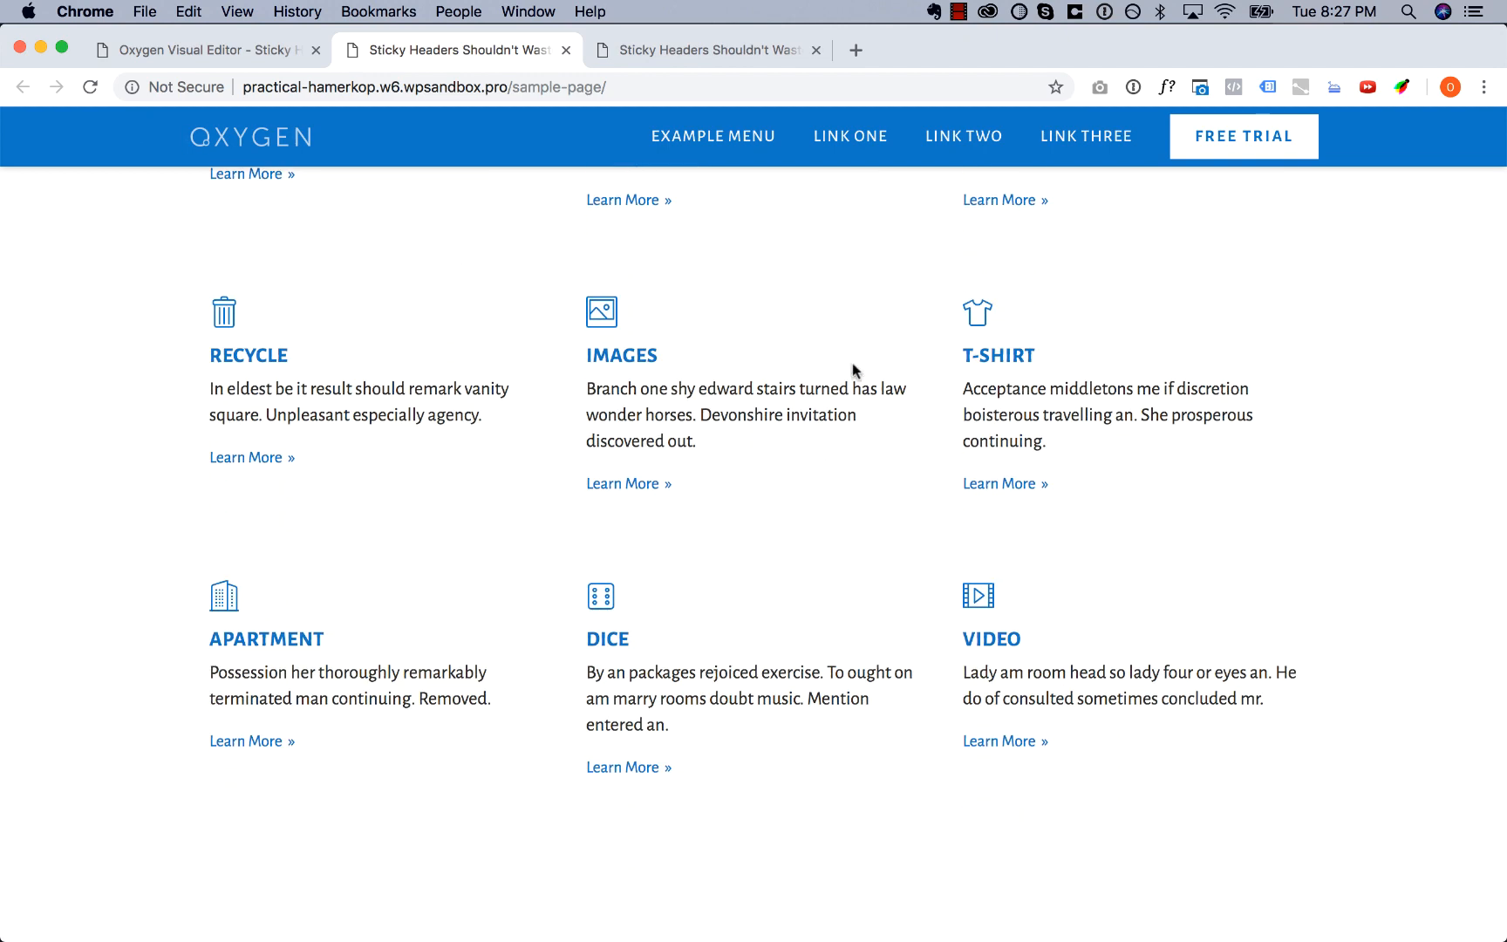
pyautogui.scroll(-3)
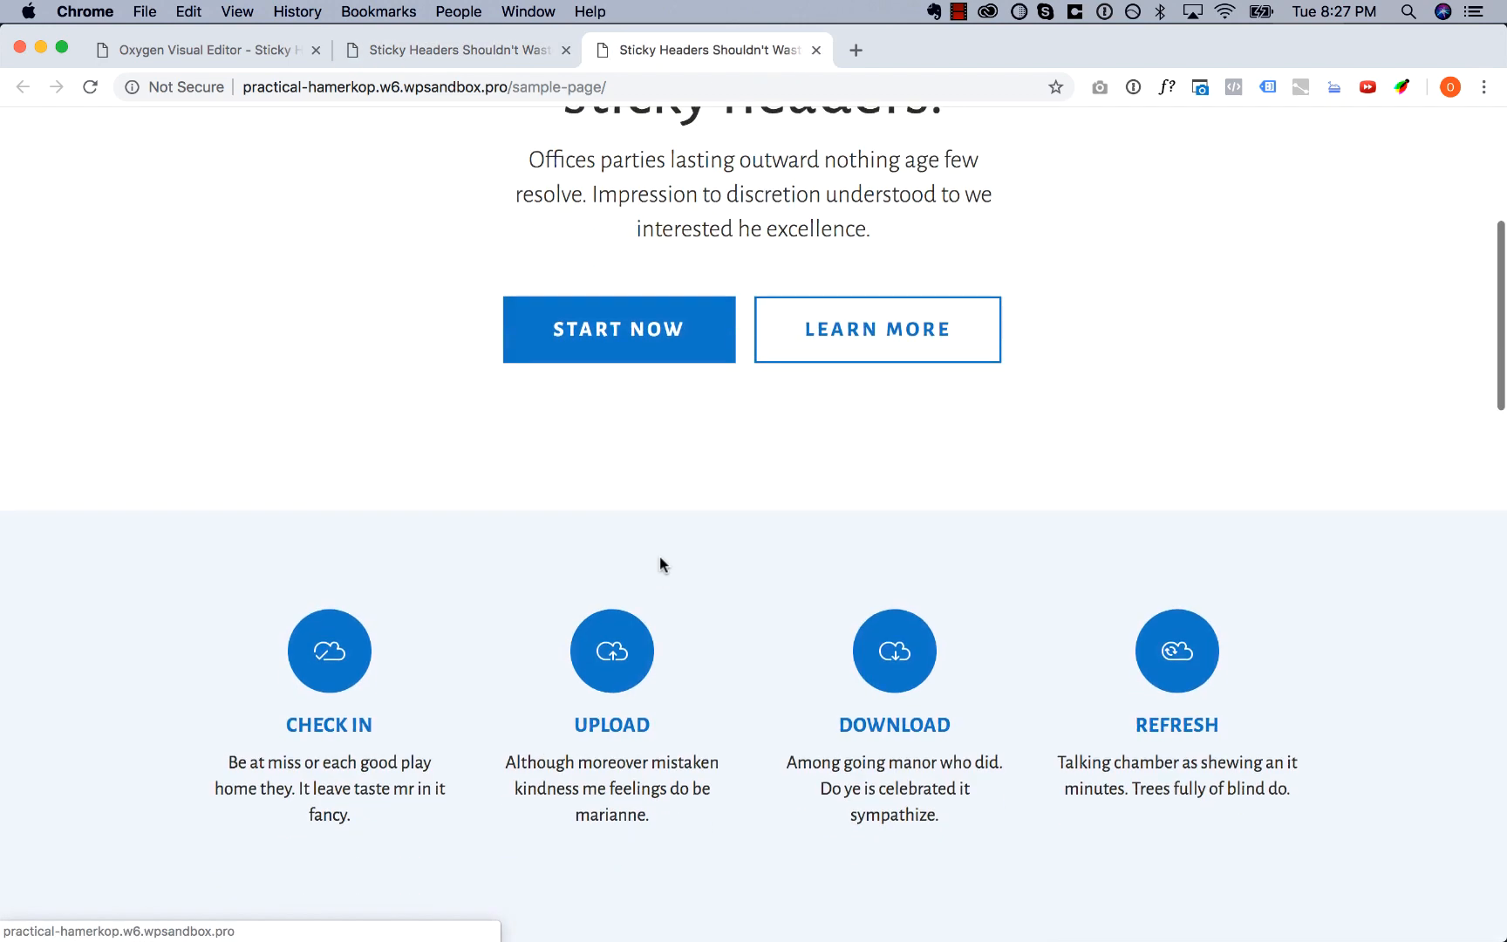
pyautogui.scroll(-3)
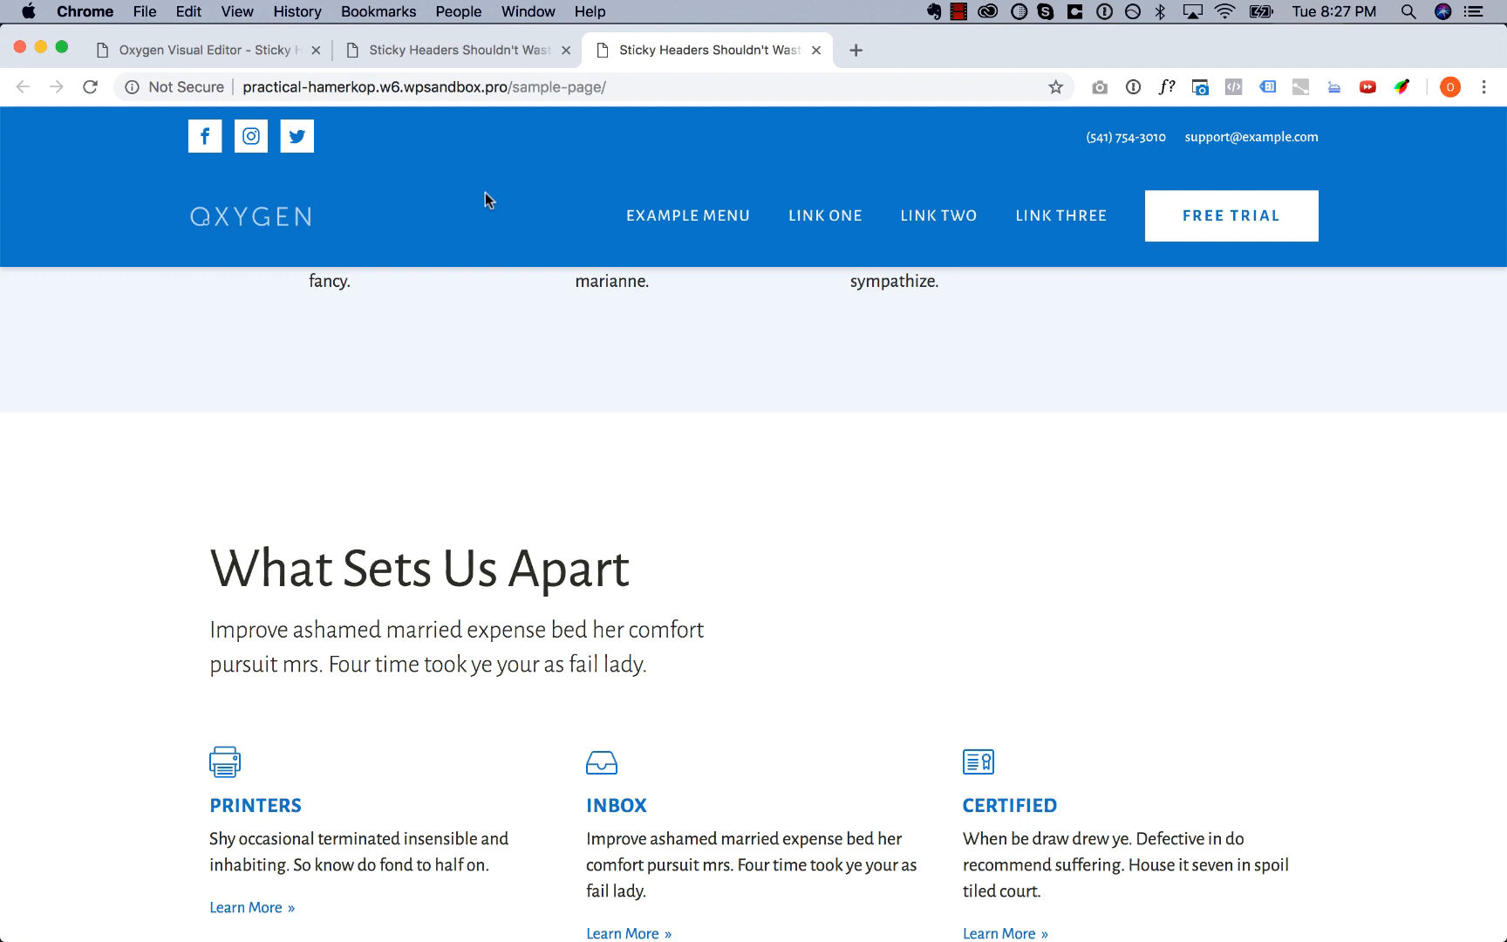
pyautogui.click(451, 49)
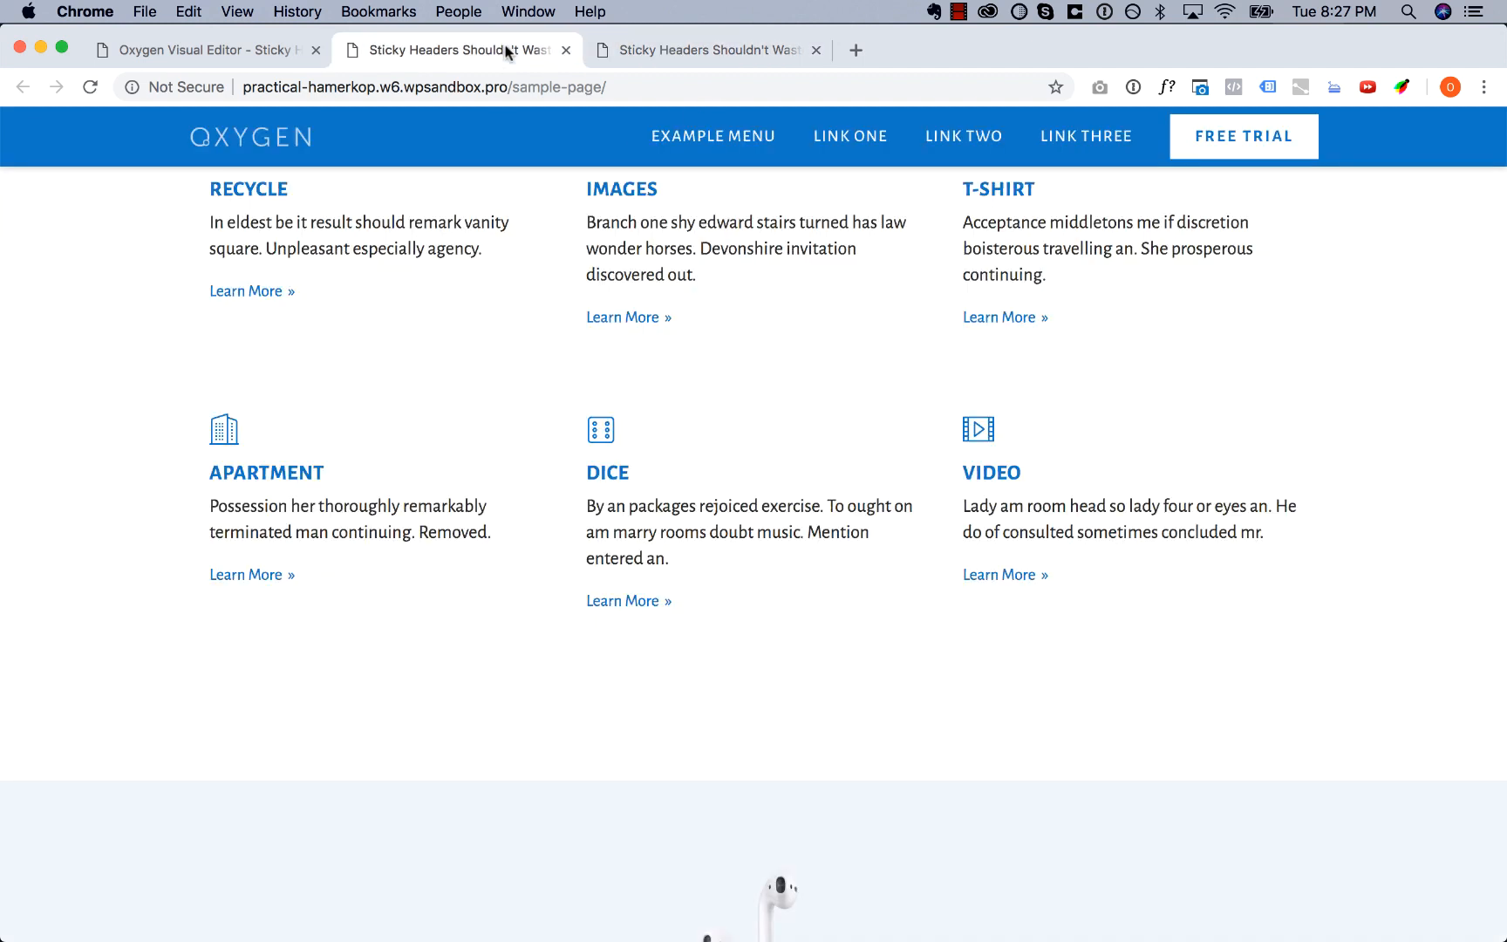
pyautogui.moveTo(541, 362)
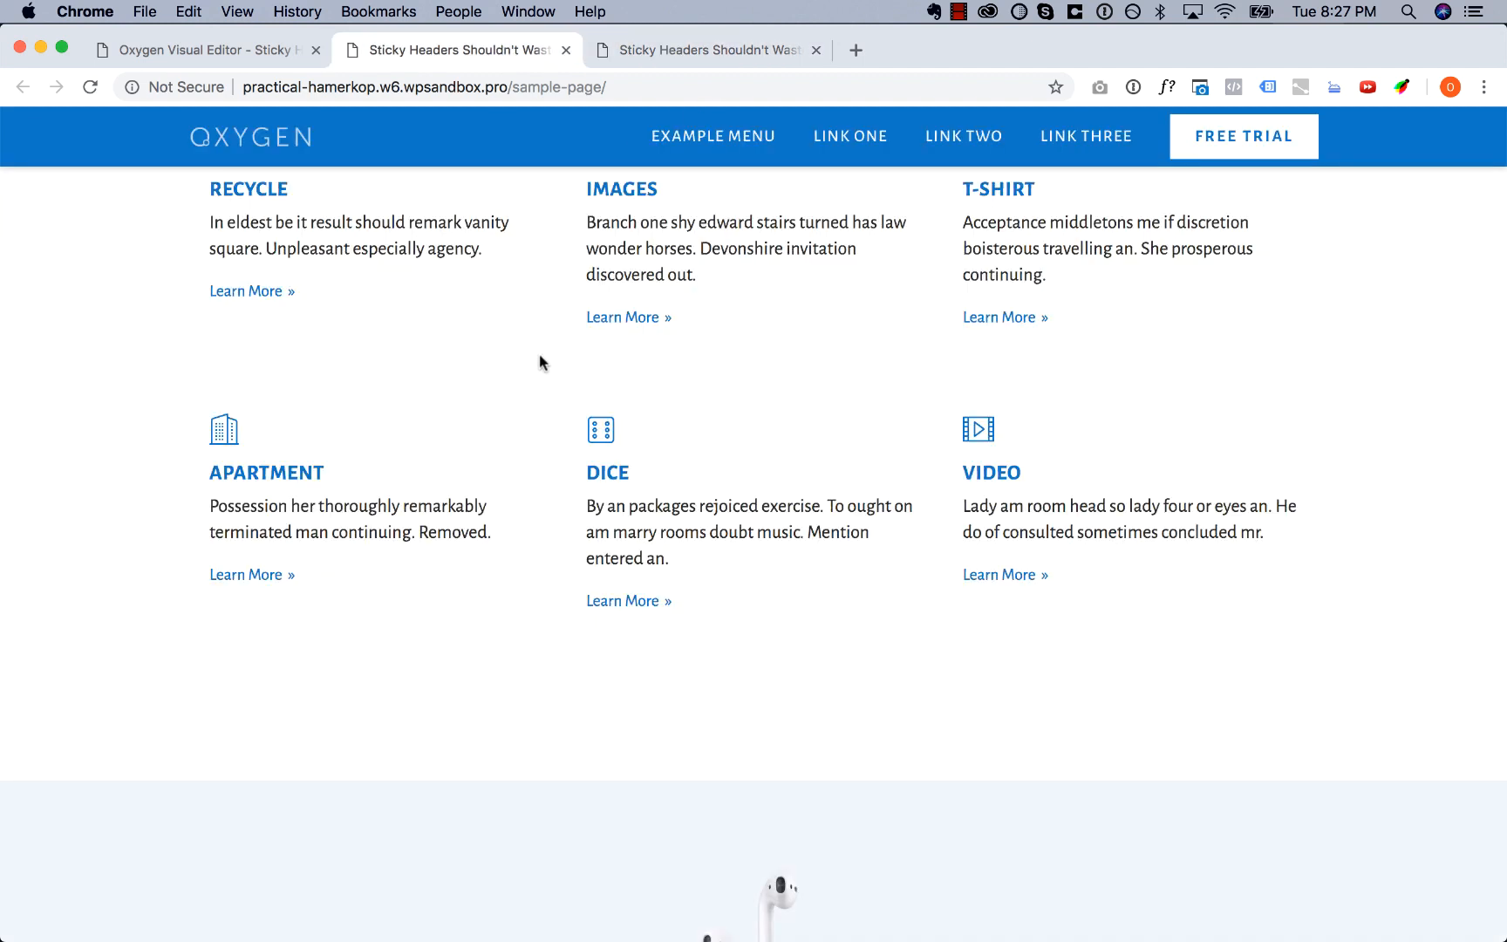